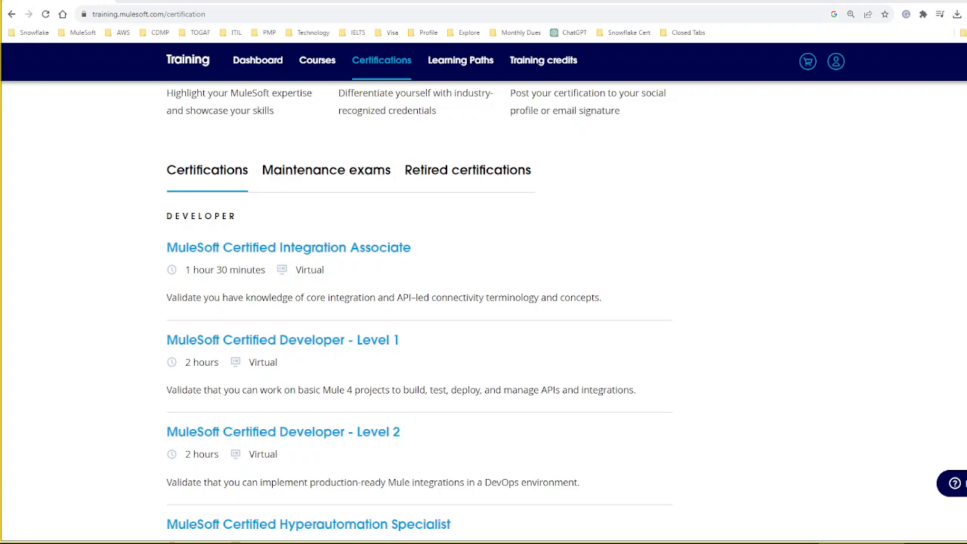
mouse_move(511, 239)
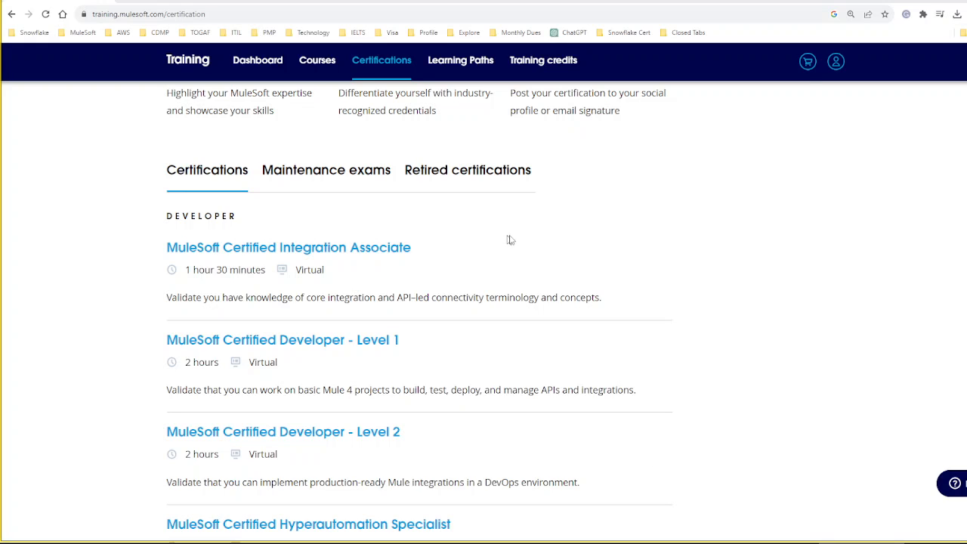
mouse_move(805, 255)
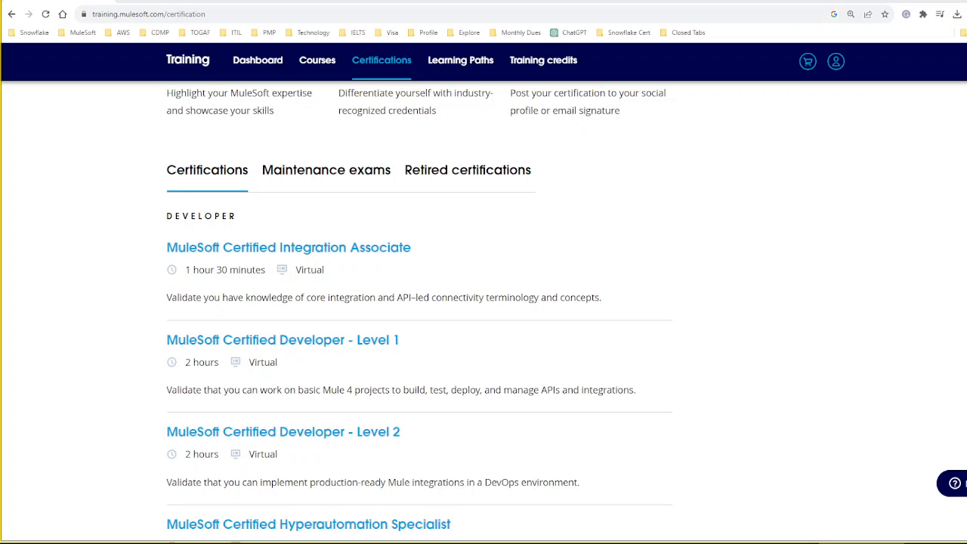
Step: Go to the MuleSoft Certified Integration Associate certification details page
scroll("down", 3)
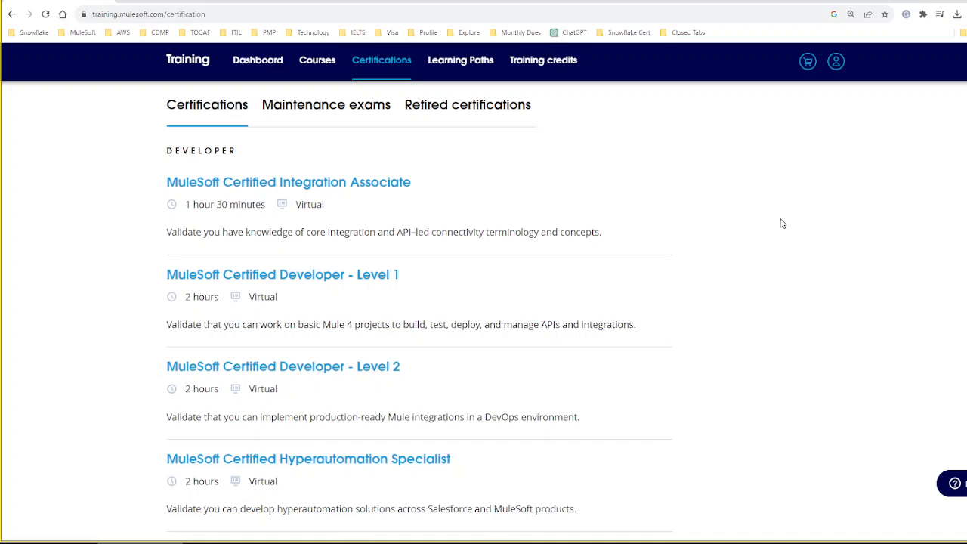
mouse_move(431, 189)
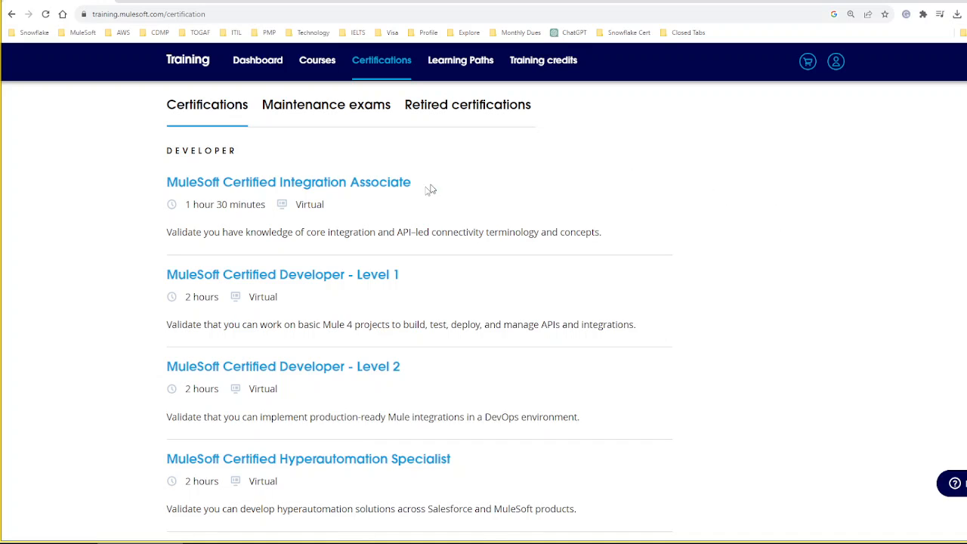
mouse_move(384, 190)
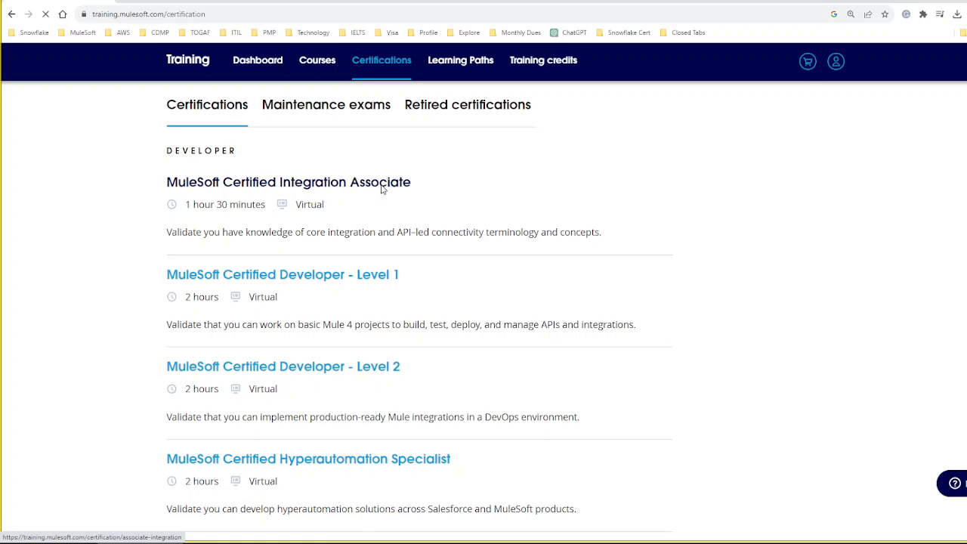
left_click(287, 181)
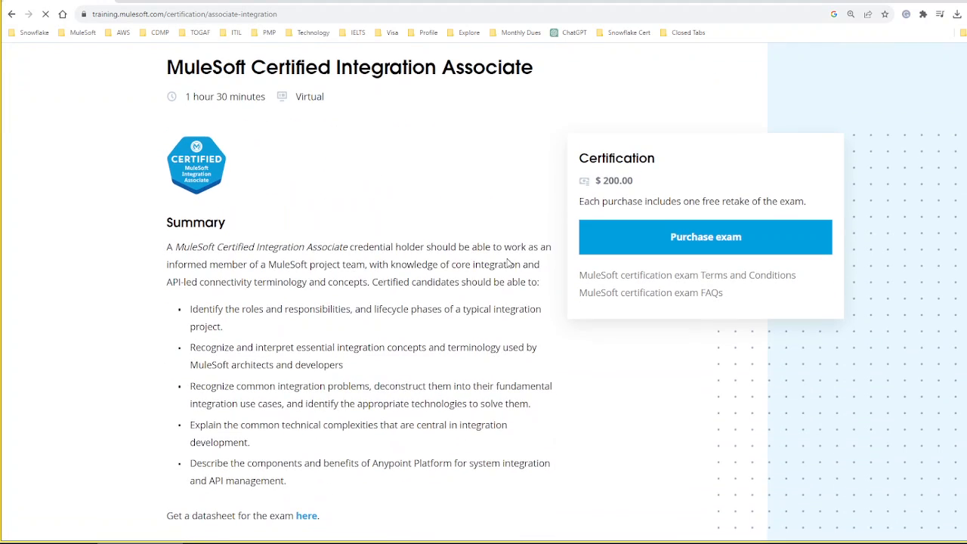
Step: Review the exam's summary, format, cost, validity and preparation sections
scroll("down", 3)
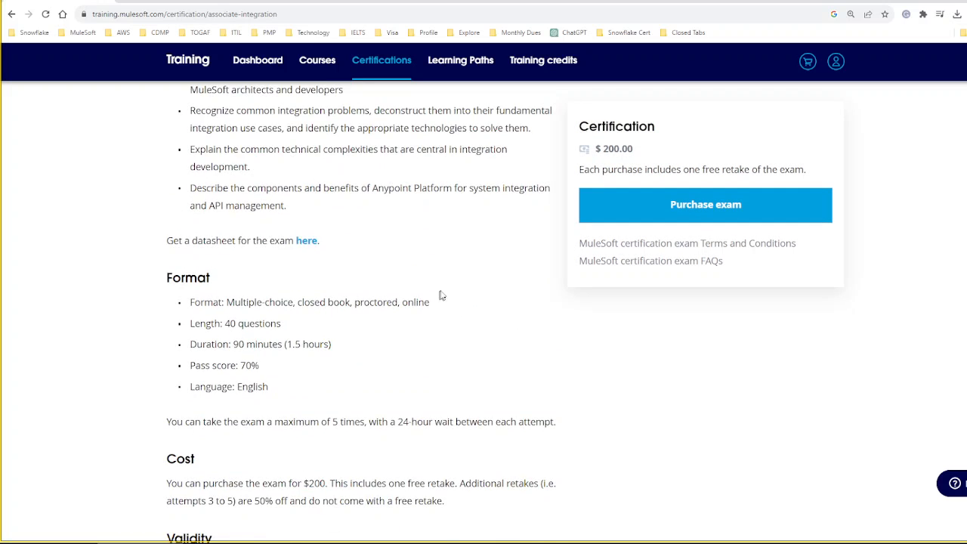
scroll("down", 3)
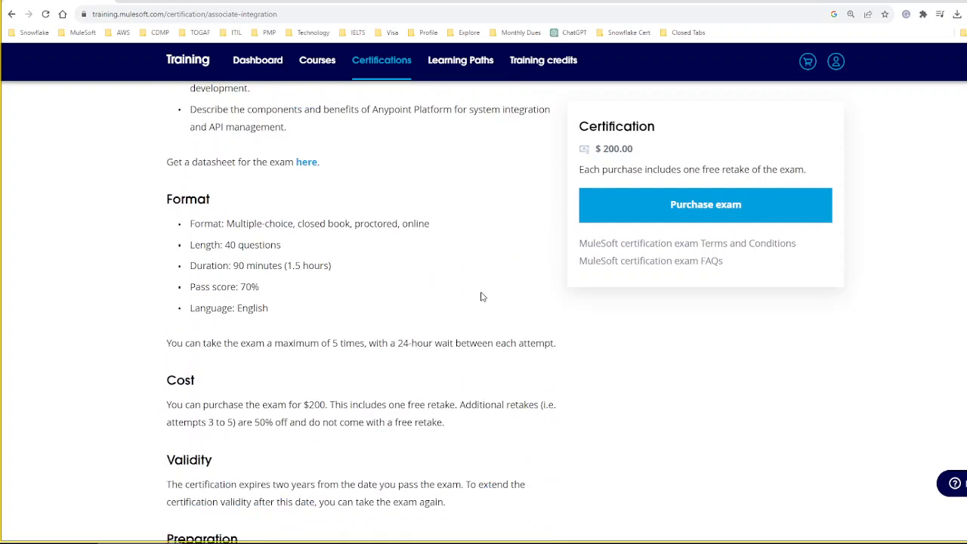
scroll("down", 3)
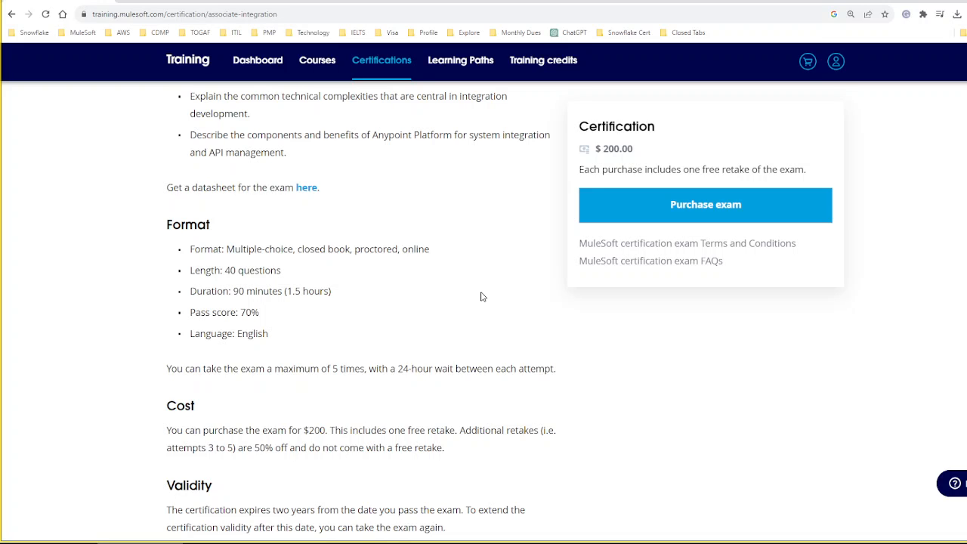
scroll("down", 3)
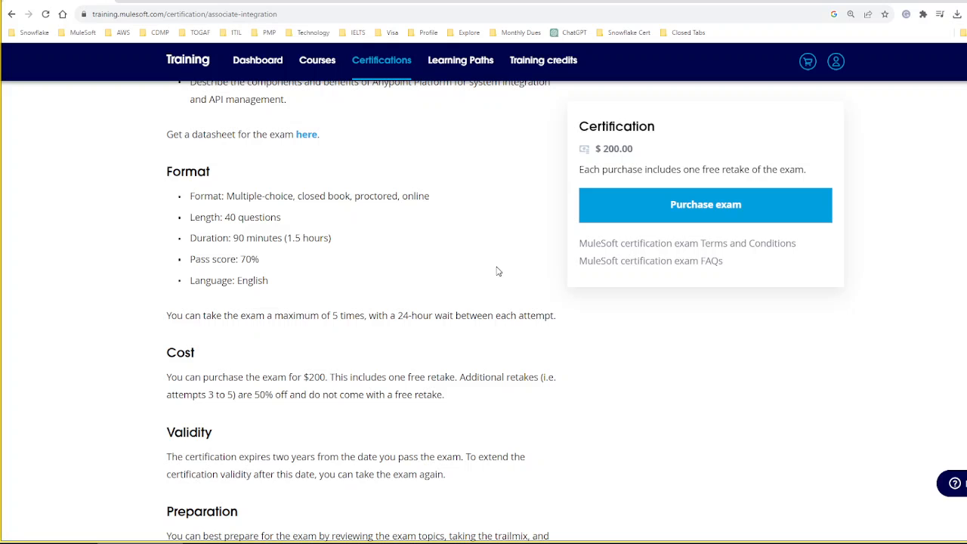
mouse_move(550, 311)
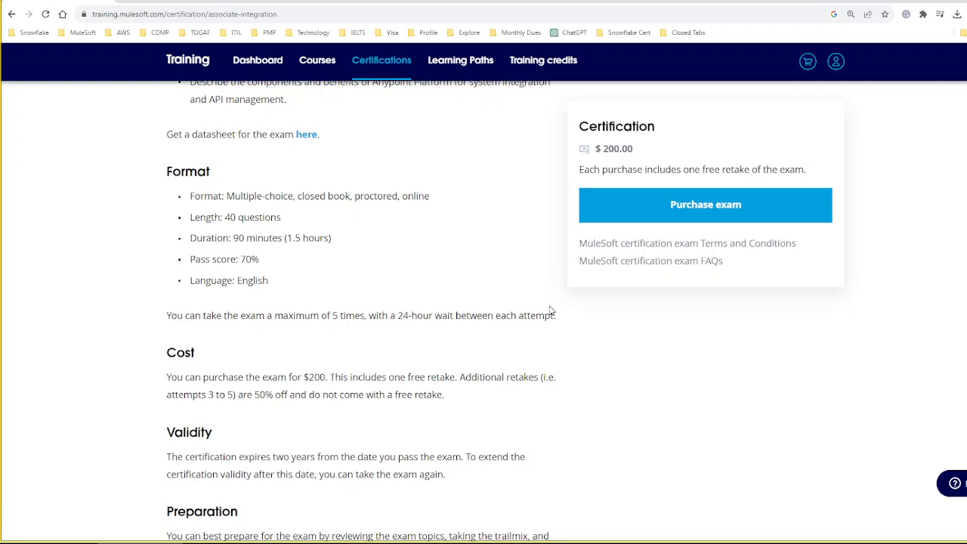
scroll("down", 3)
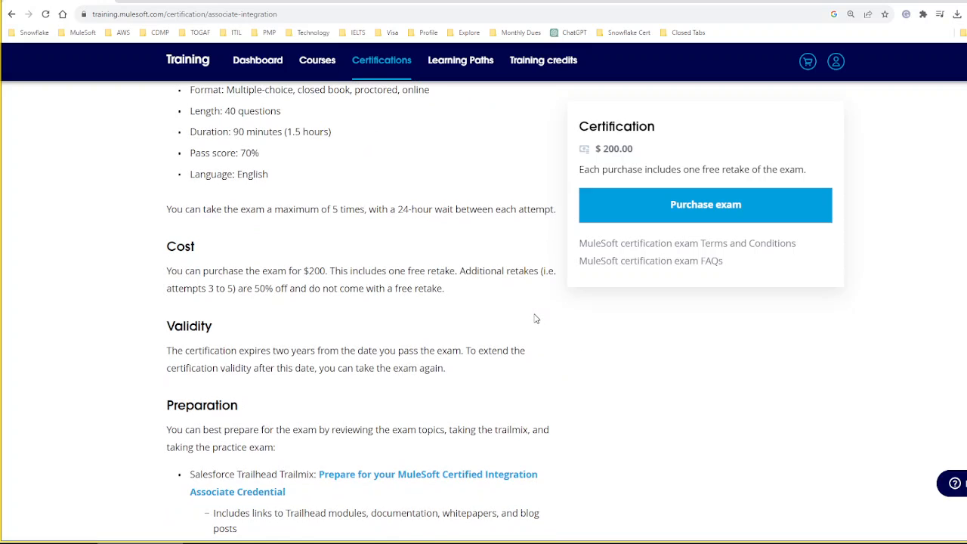
mouse_move(575, 378)
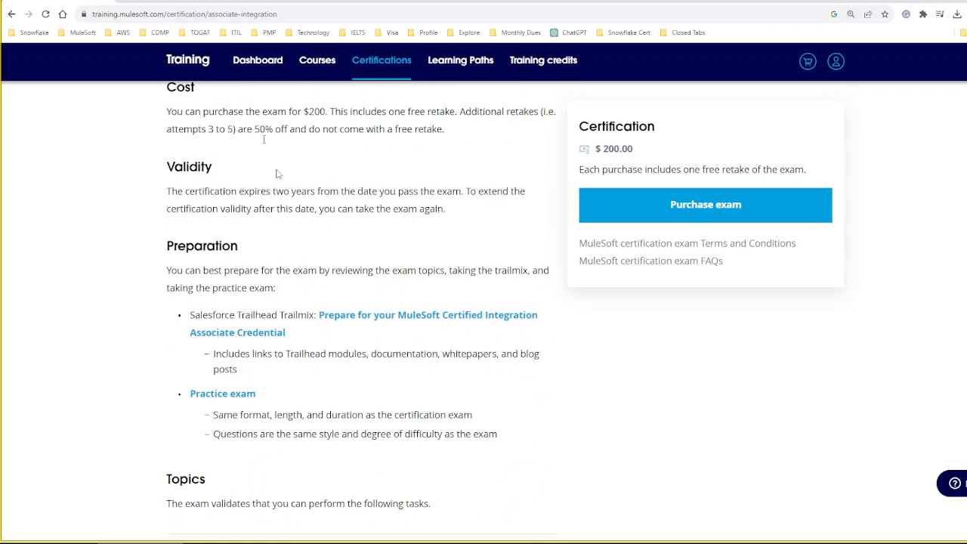
mouse_move(311, 145)
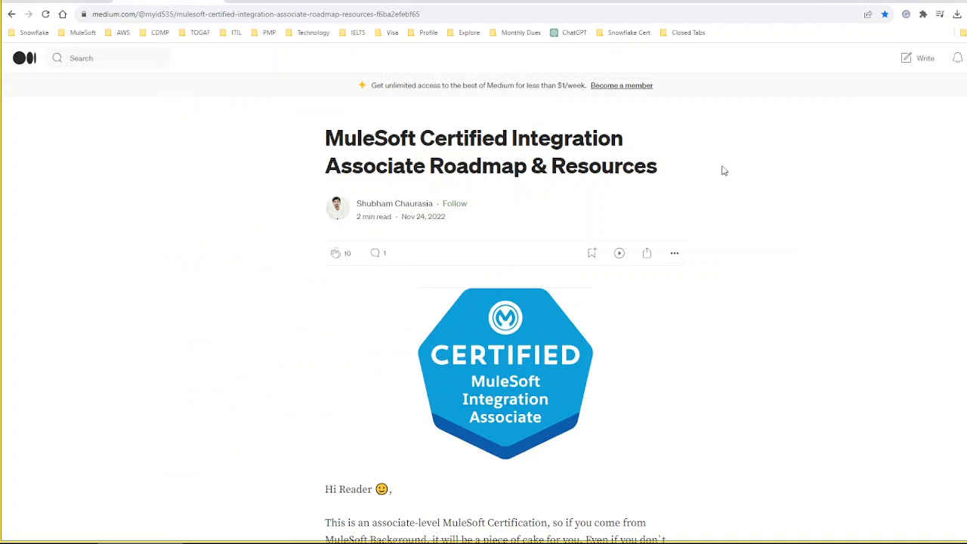
mouse_move(733, 213)
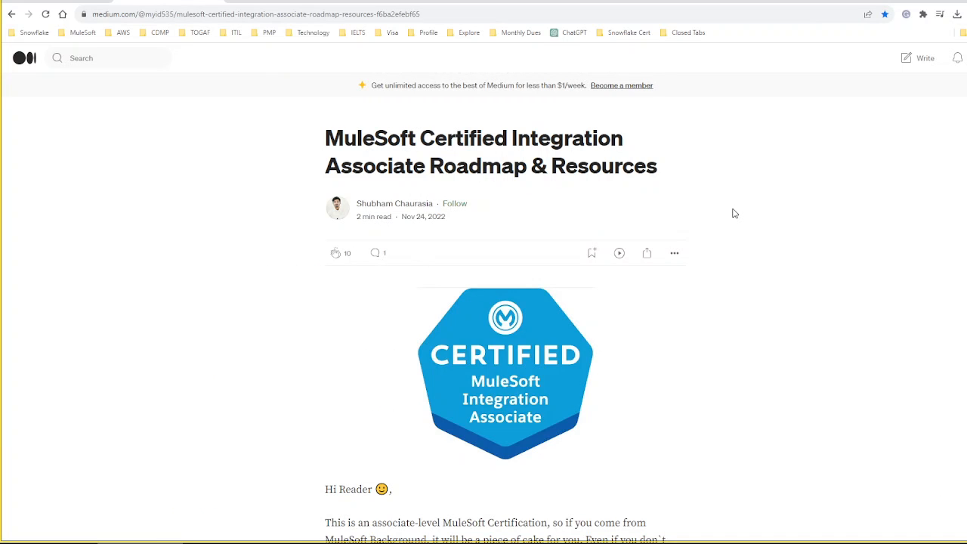
scroll("down", 3)
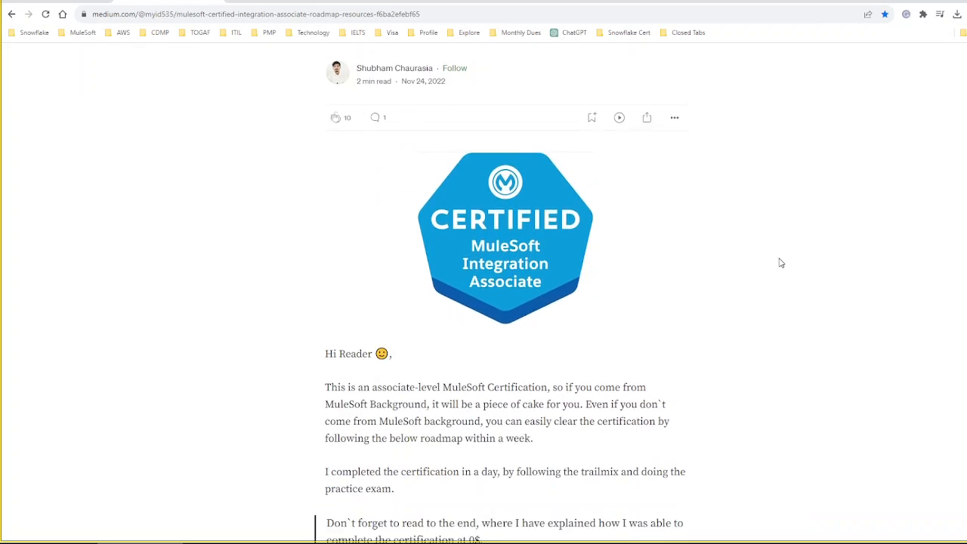
scroll("down", 3)
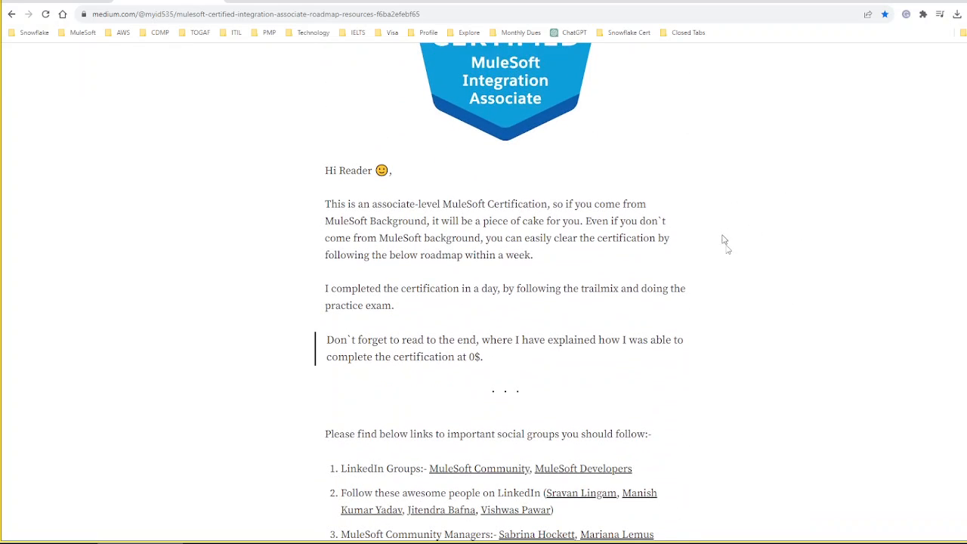
scroll("down", 3)
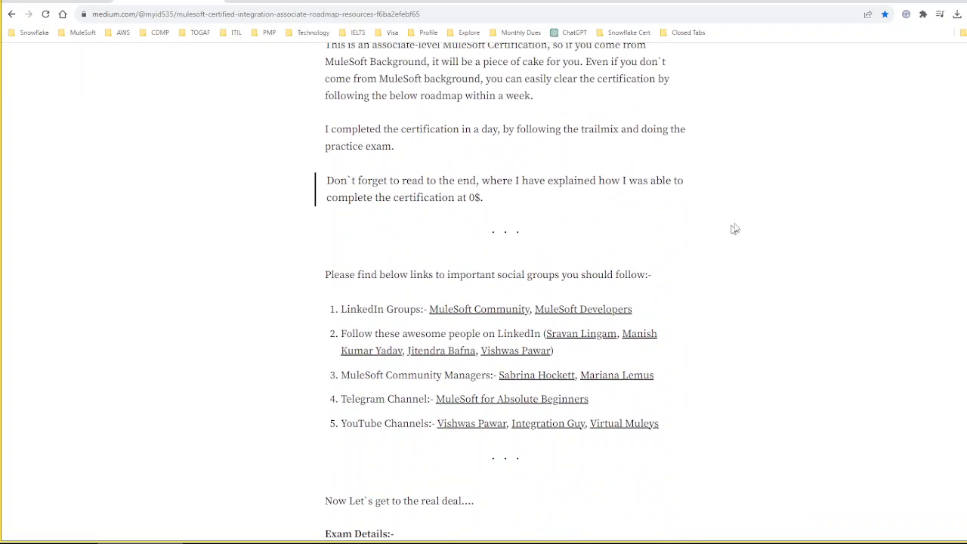
mouse_move(792, 196)
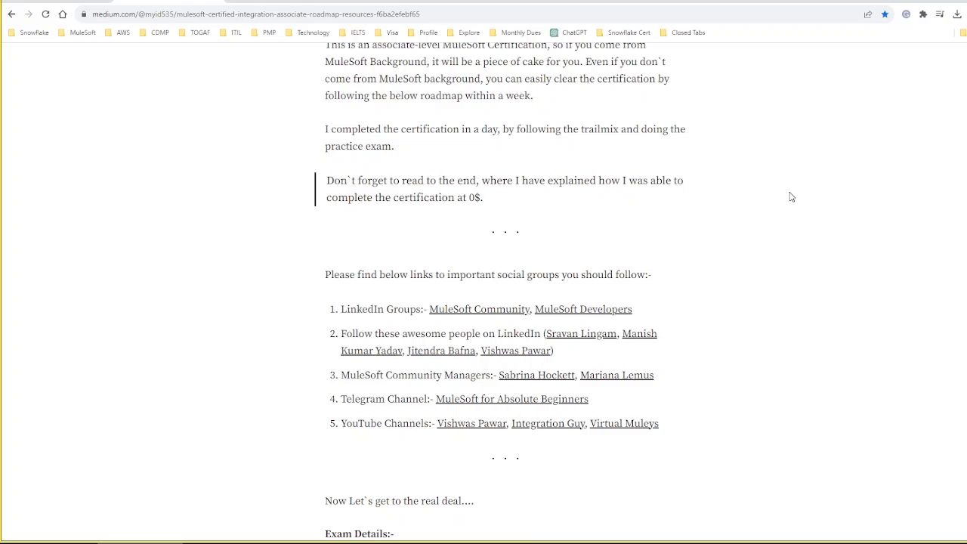
scroll("down", 3)
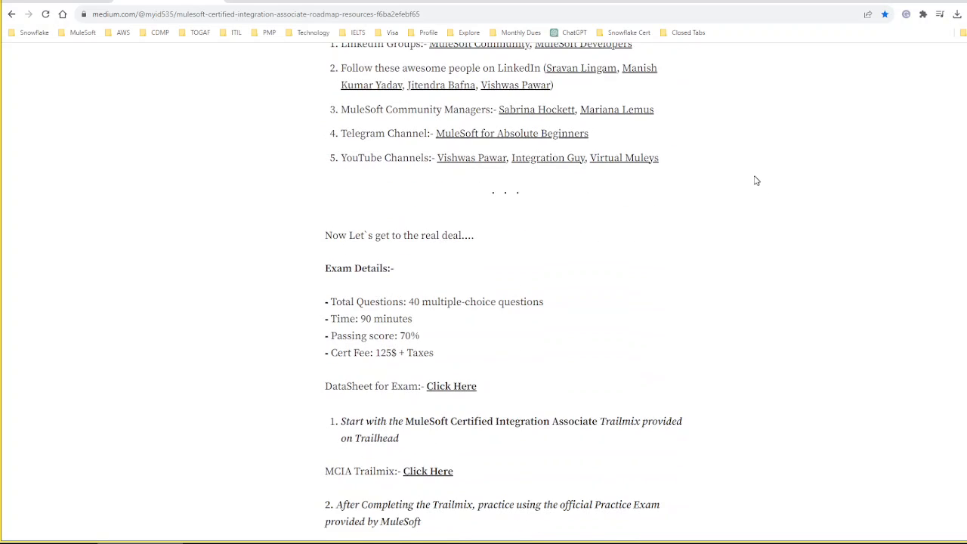
scroll("down", 3)
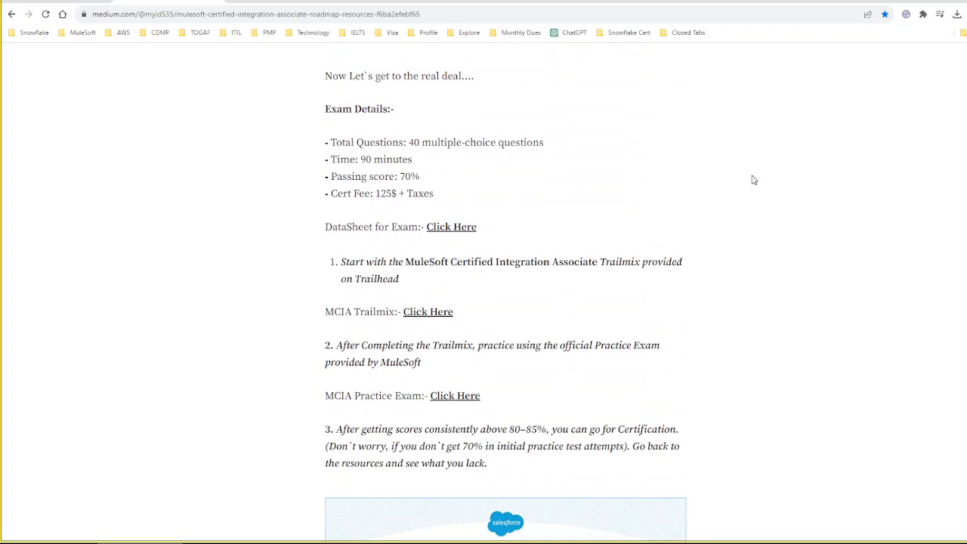
mouse_move(757, 224)
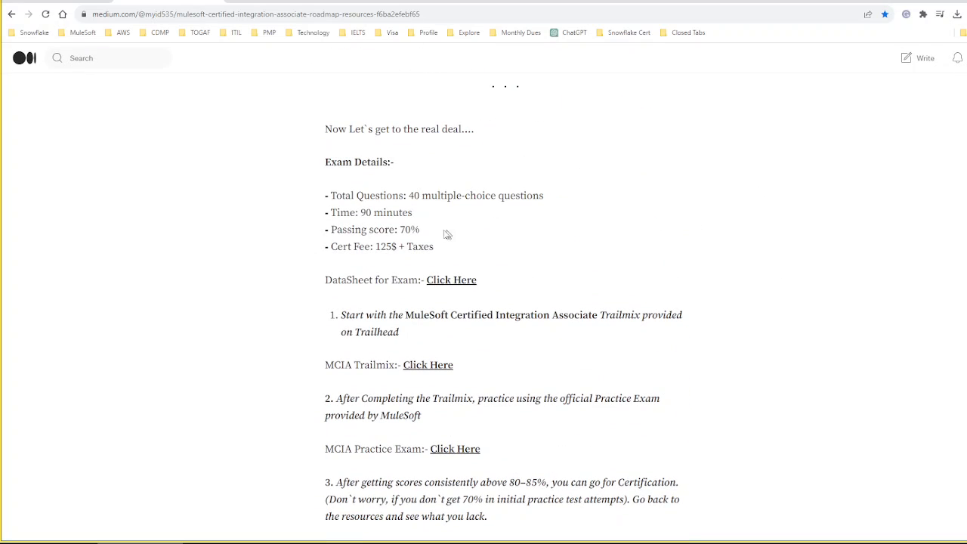
double_click(392, 247)
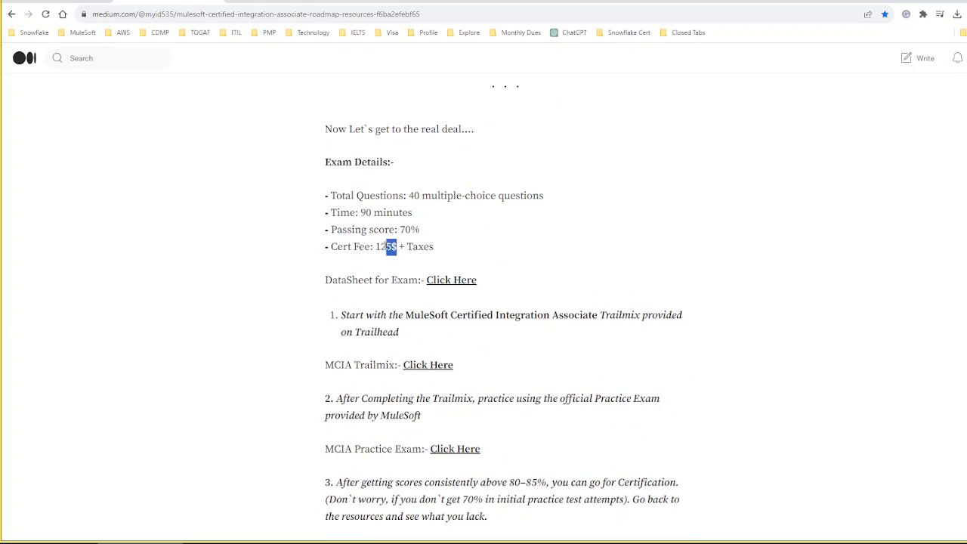
left_click_drag(394, 246, 377, 246)
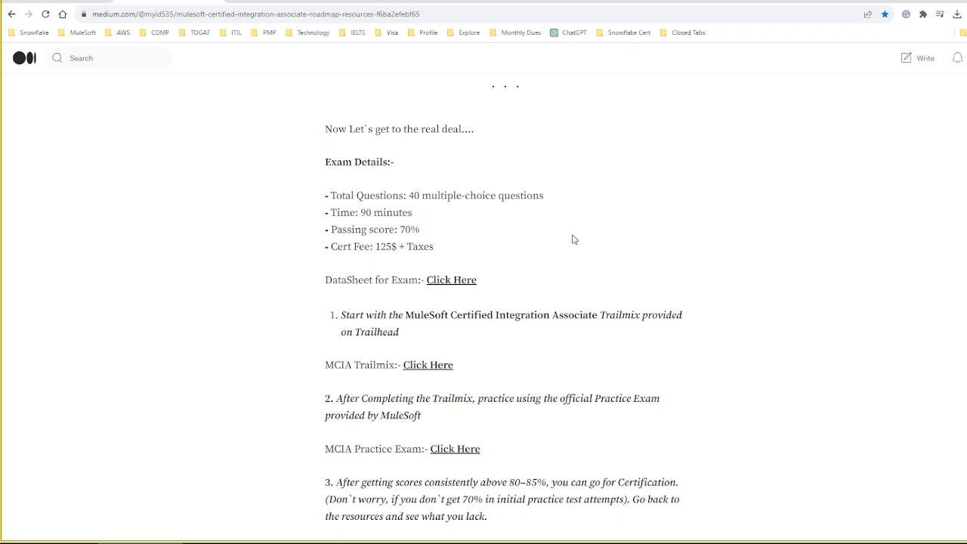
scroll("down", 3)
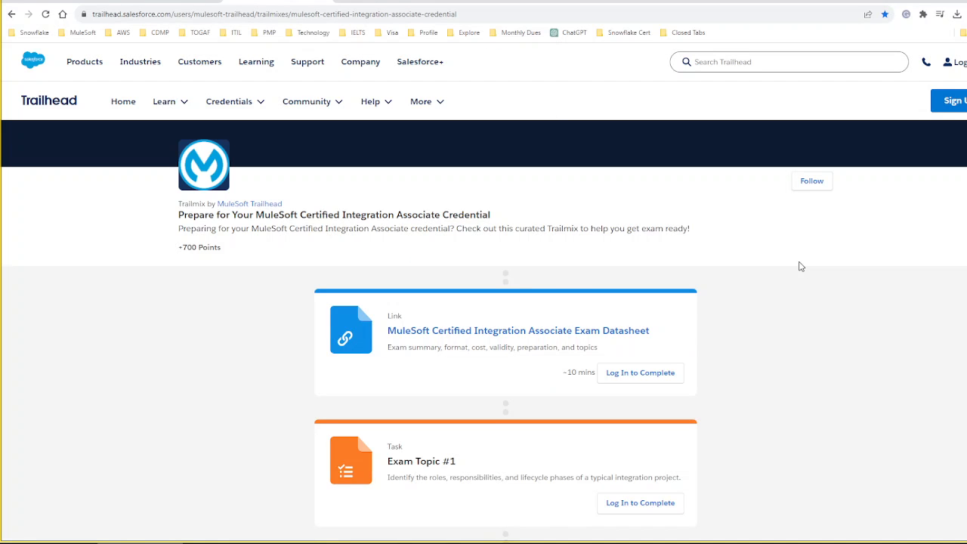
Step: Scroll the trailmix to the 'Prepare to Take Your Exam' section with the practice exam and readiness kit
scroll("down", 3)
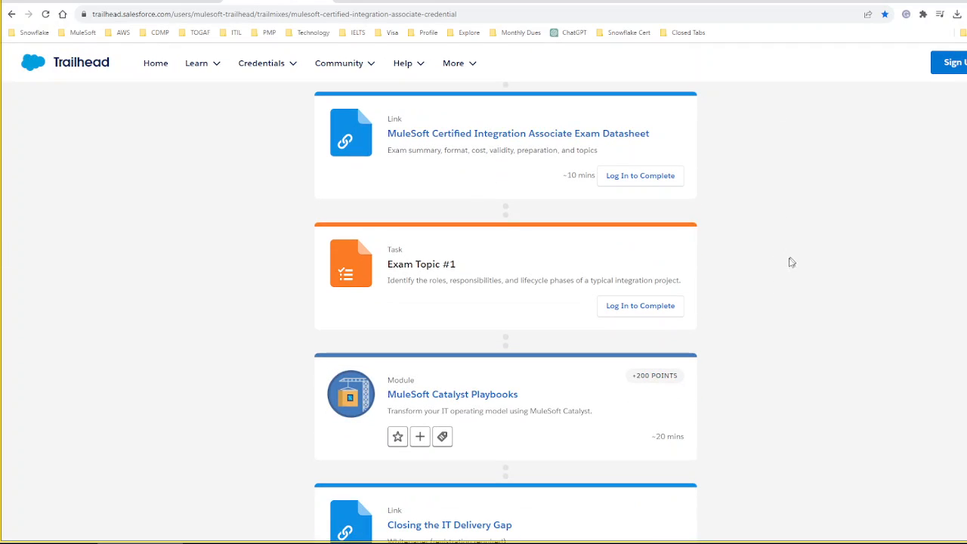
mouse_move(474, 262)
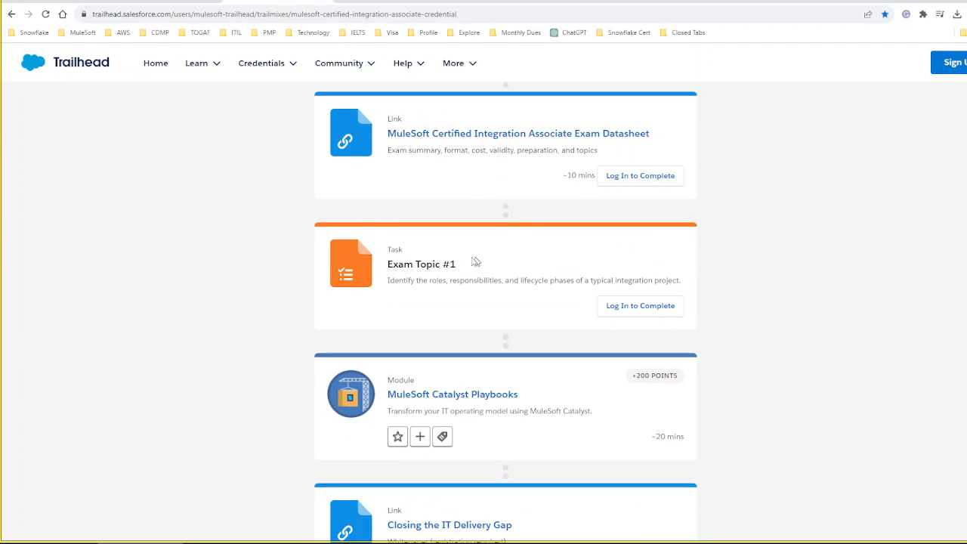
scroll("down", 3)
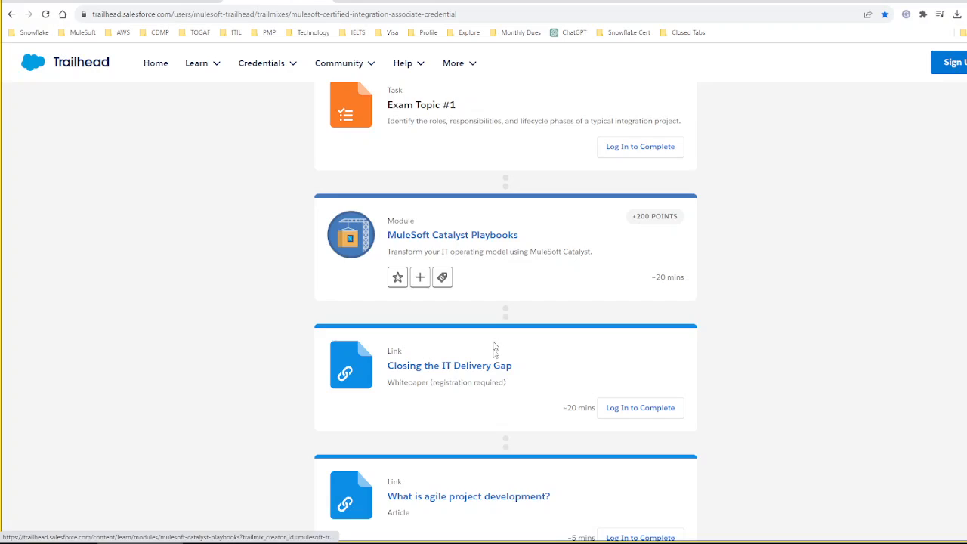
scroll("down", 3)
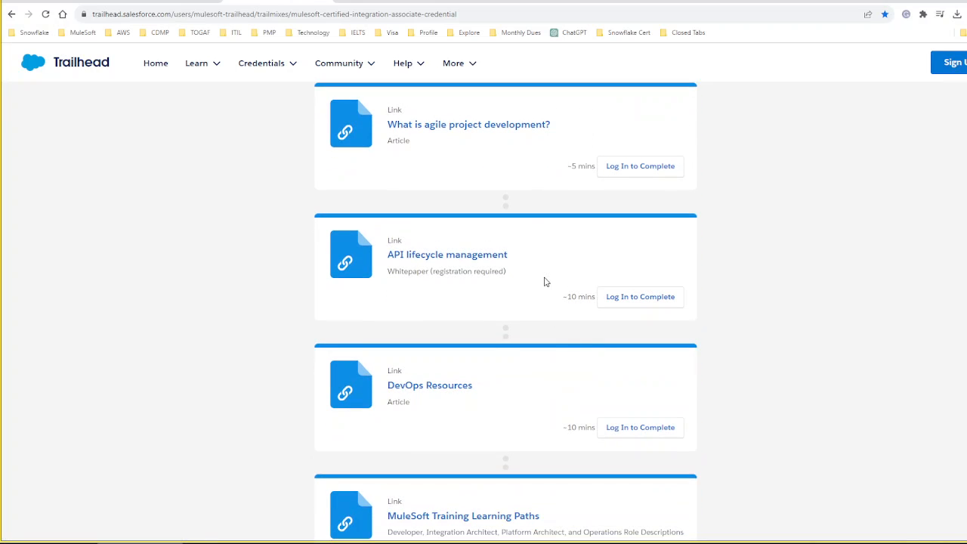
mouse_move(520, 260)
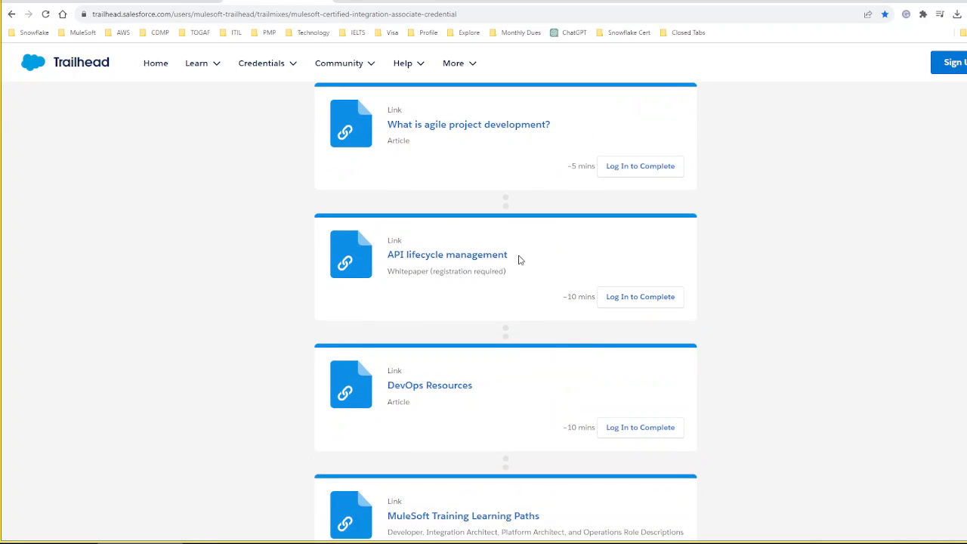
scroll("down", 3)
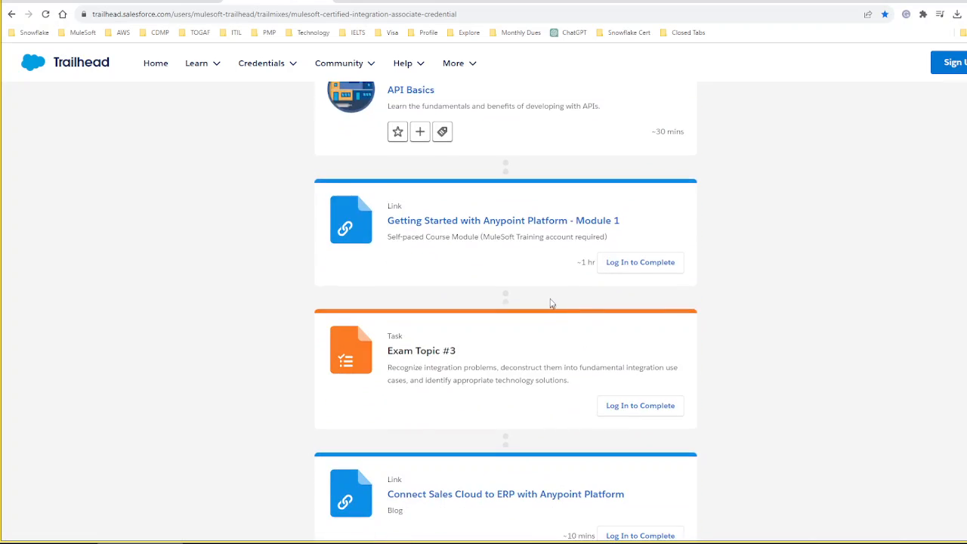
scroll("down", 3)
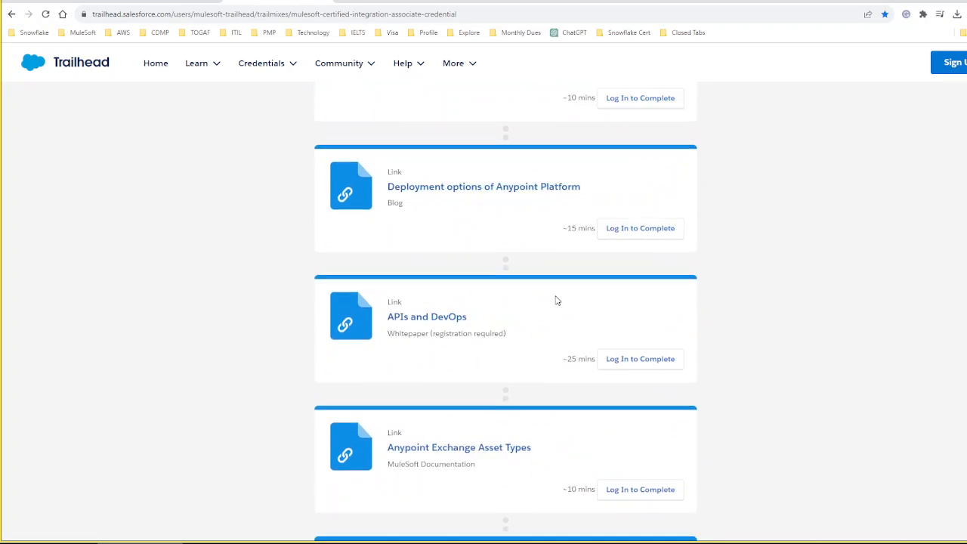
scroll("down", 3)
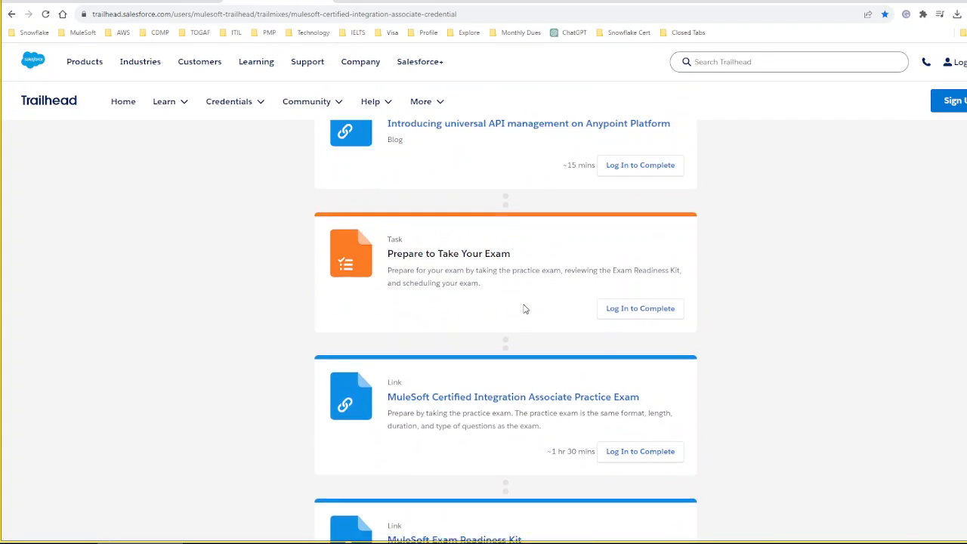
scroll("down", 3)
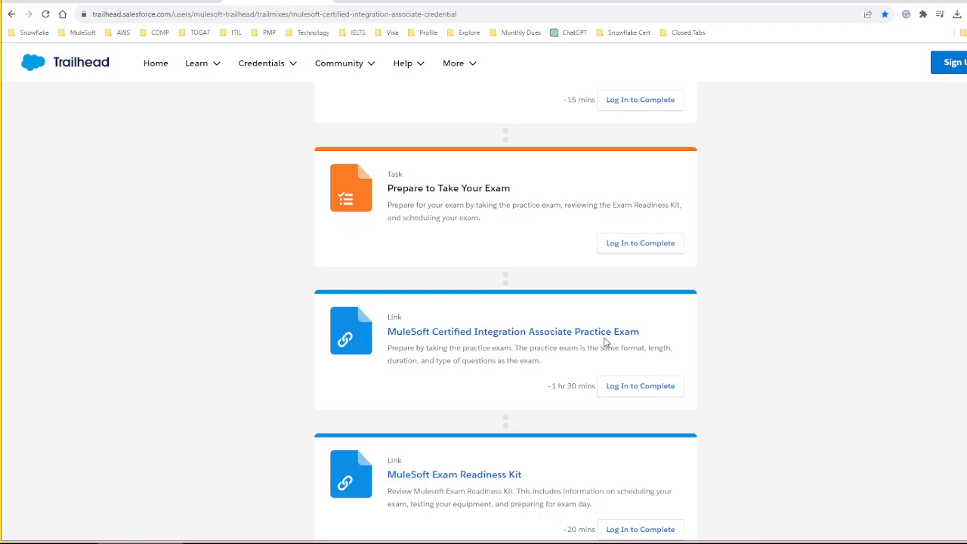
mouse_move(601, 349)
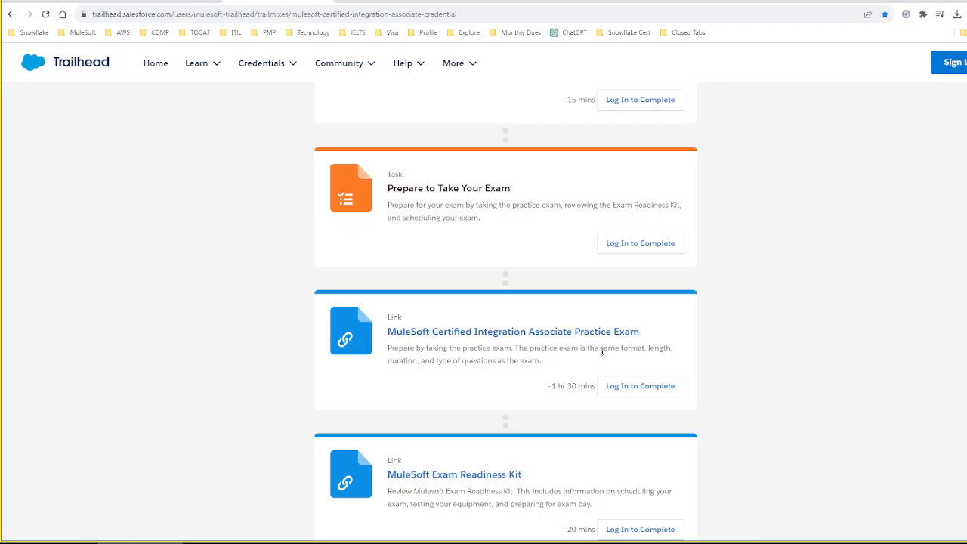
mouse_move(471, 373)
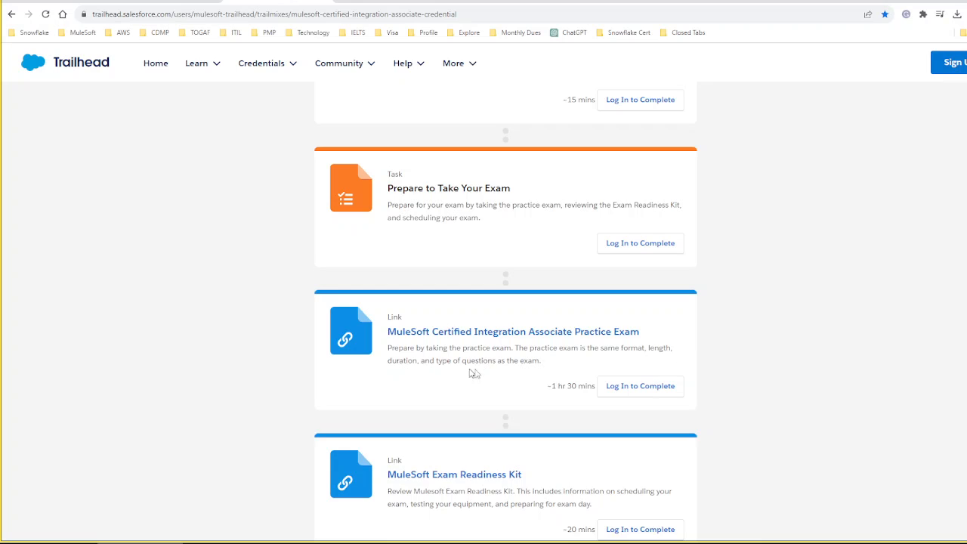
mouse_move(546, 364)
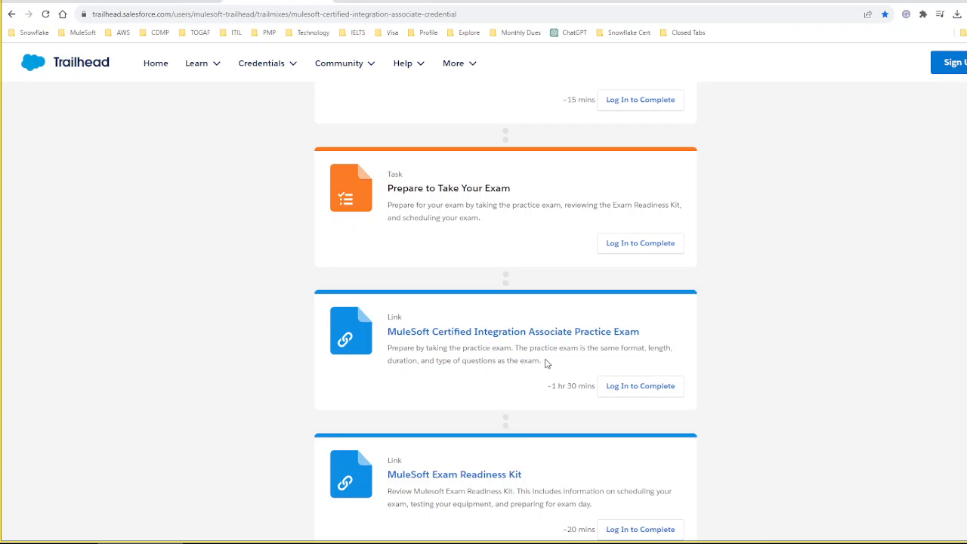
scroll("down", 3)
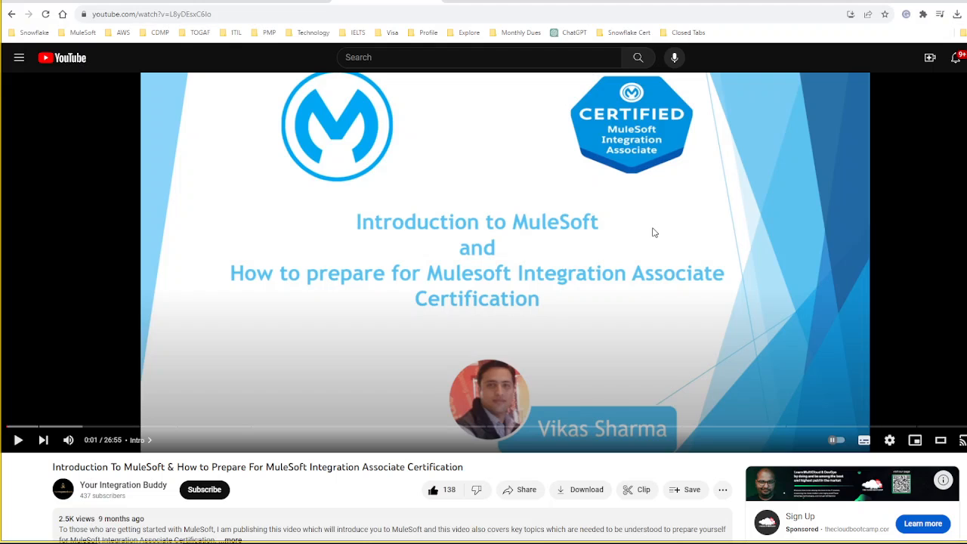
mouse_move(320, 385)
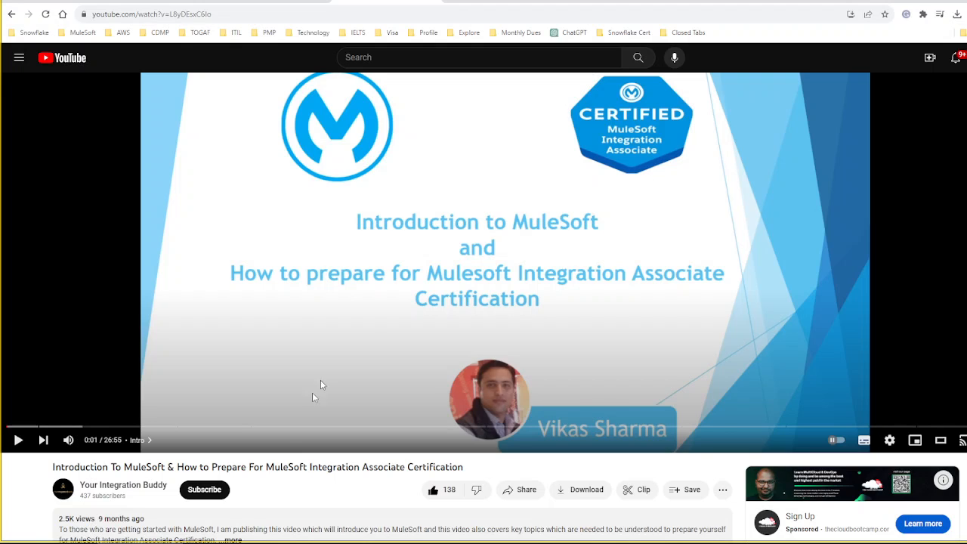
mouse_move(160, 510)
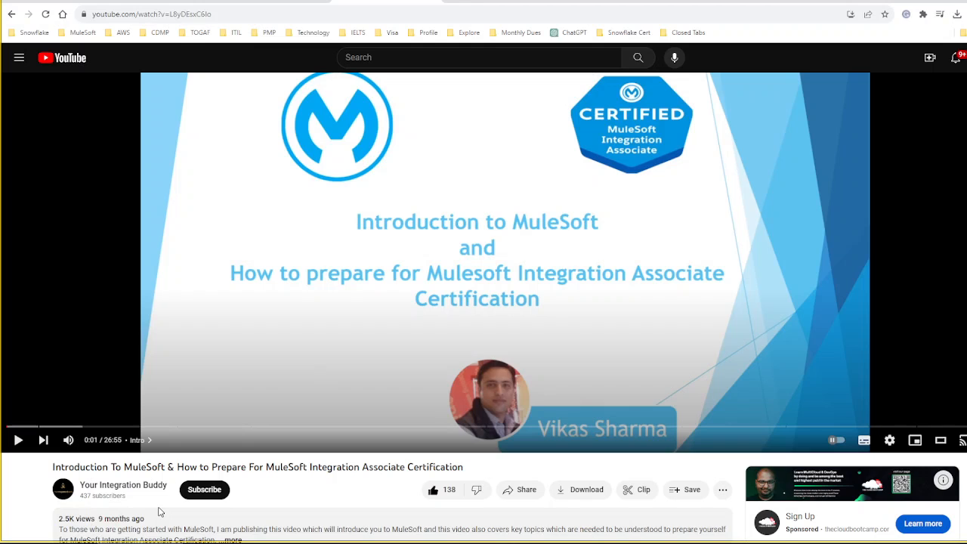
mouse_move(724, 333)
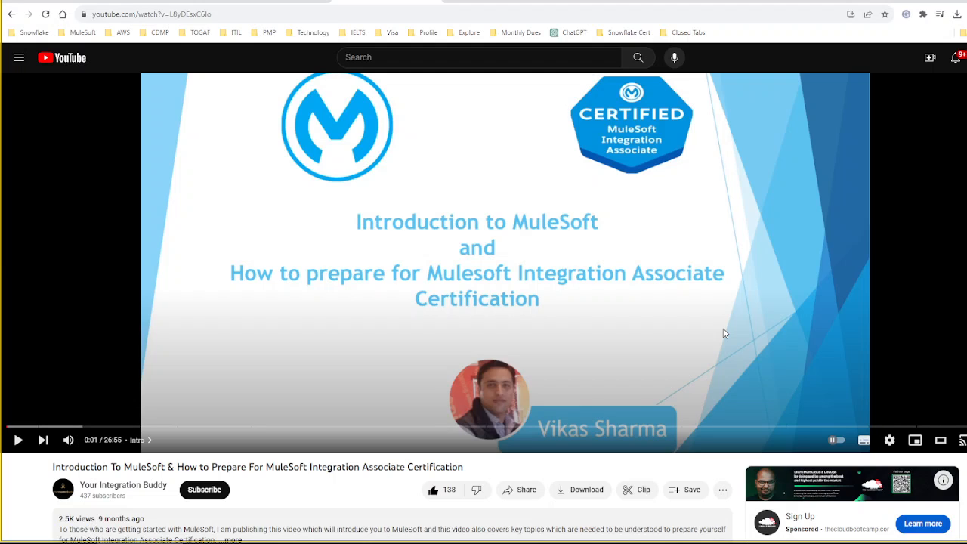
mouse_move(491, 266)
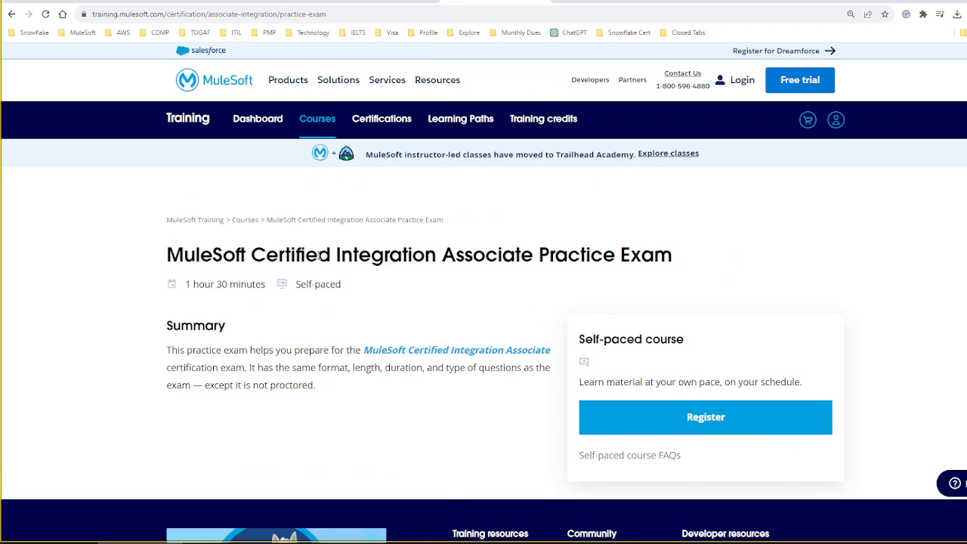
Step: Bring up the Practice Exam course page with its Register button in MuleSoft Training
left_click_drag(256, 254, 340, 284)
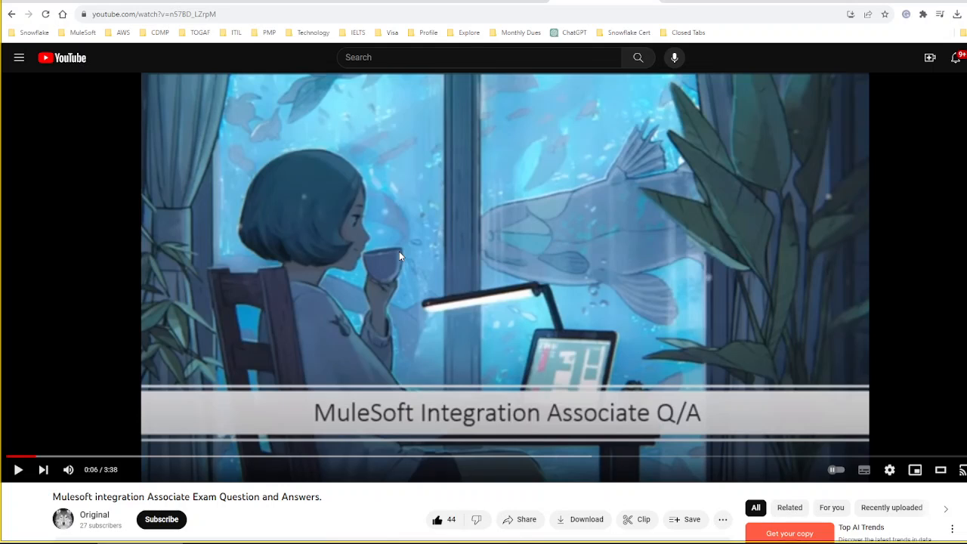
mouse_move(389, 278)
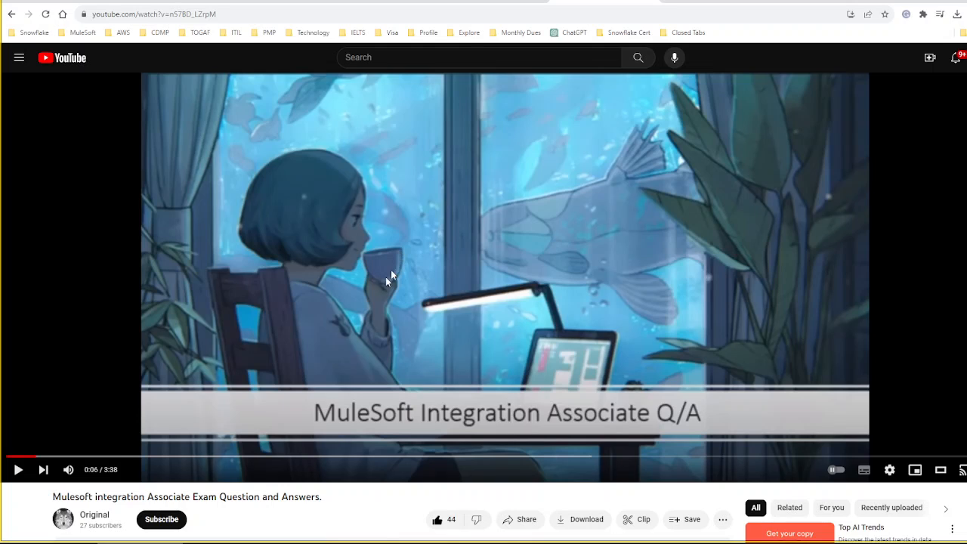
mouse_move(187, 362)
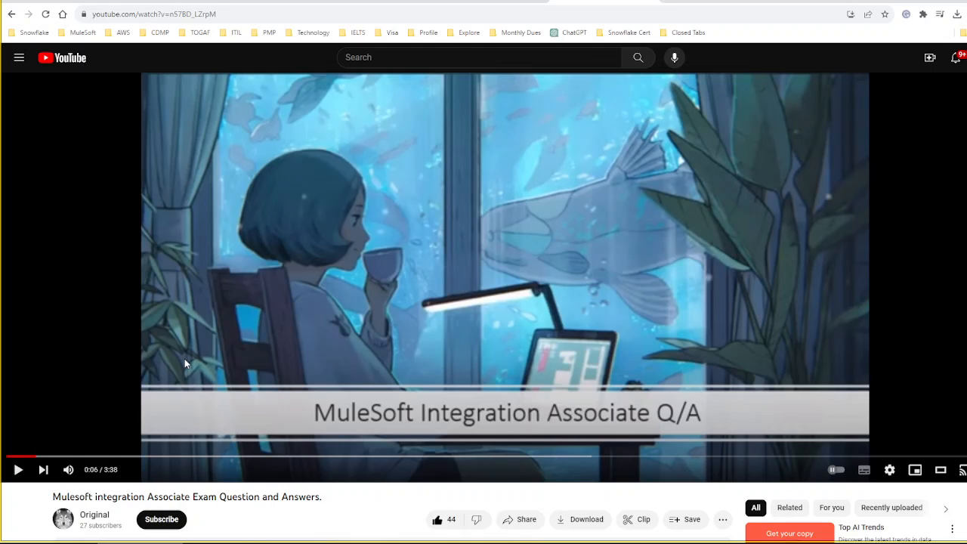
mouse_move(220, 331)
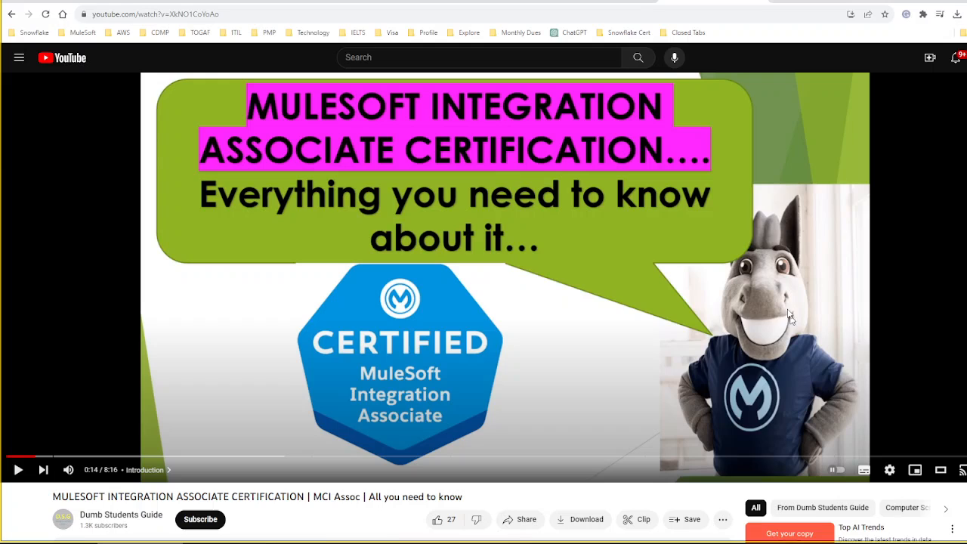
mouse_move(756, 250)
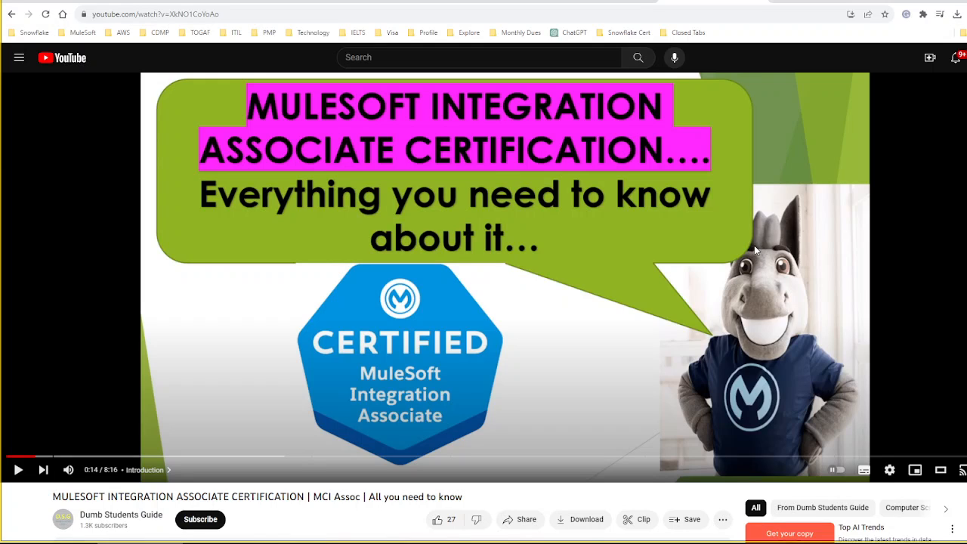
mouse_move(462, 244)
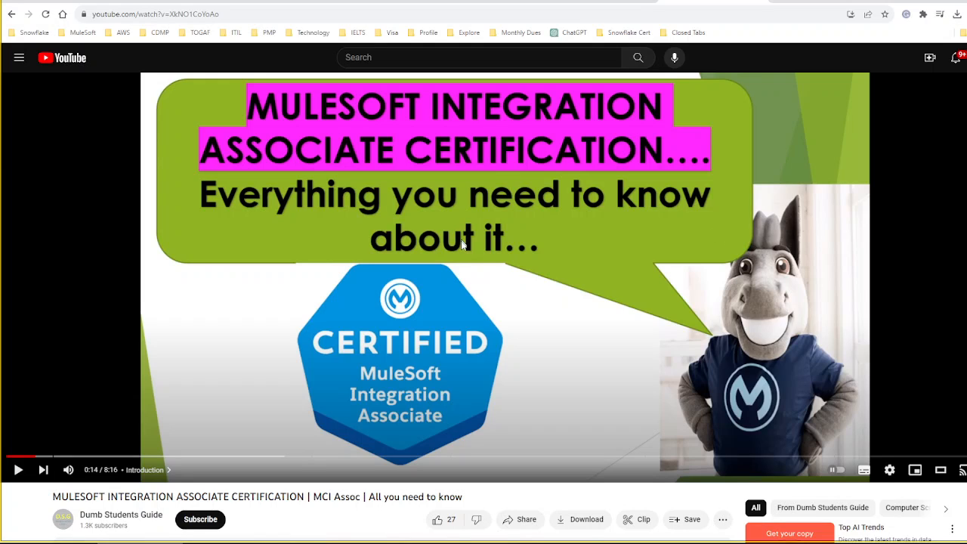
mouse_move(486, 234)
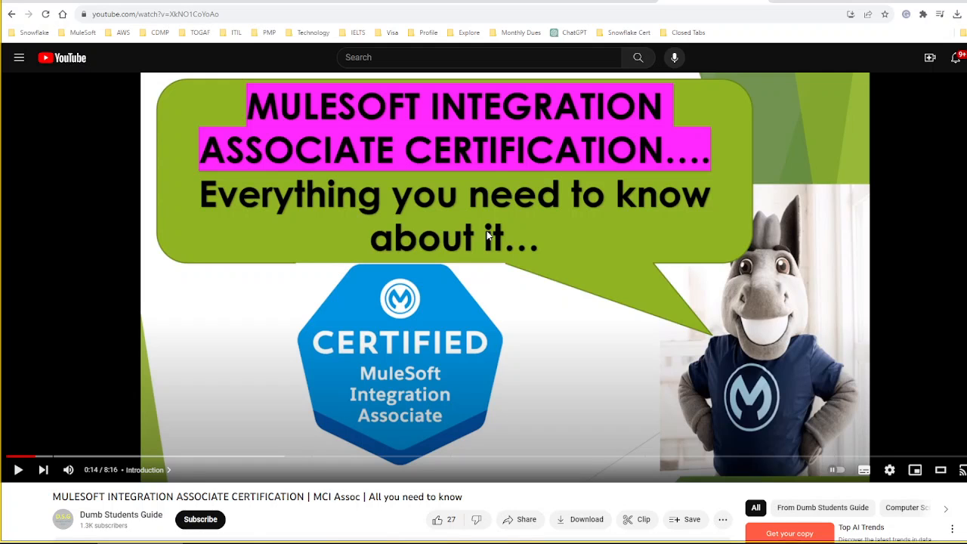
mouse_move(818, 16)
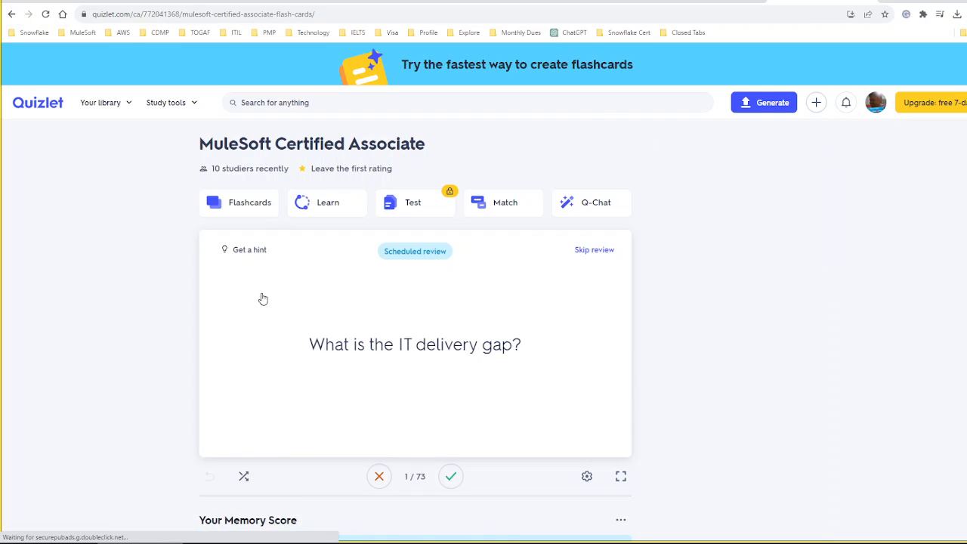
mouse_move(293, 353)
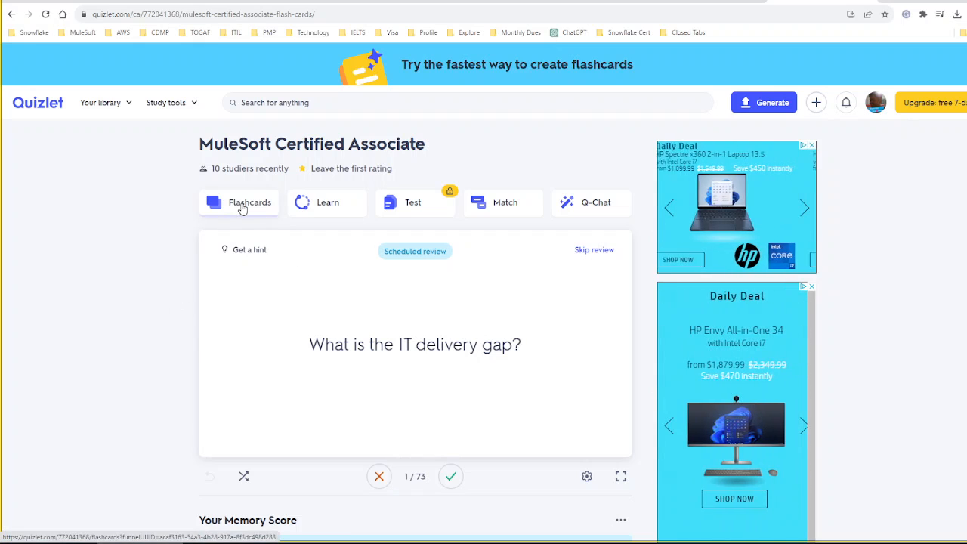
Step: Start Flashcards mode and flip the first card to its IT delivery gap answer
left_click(249, 202)
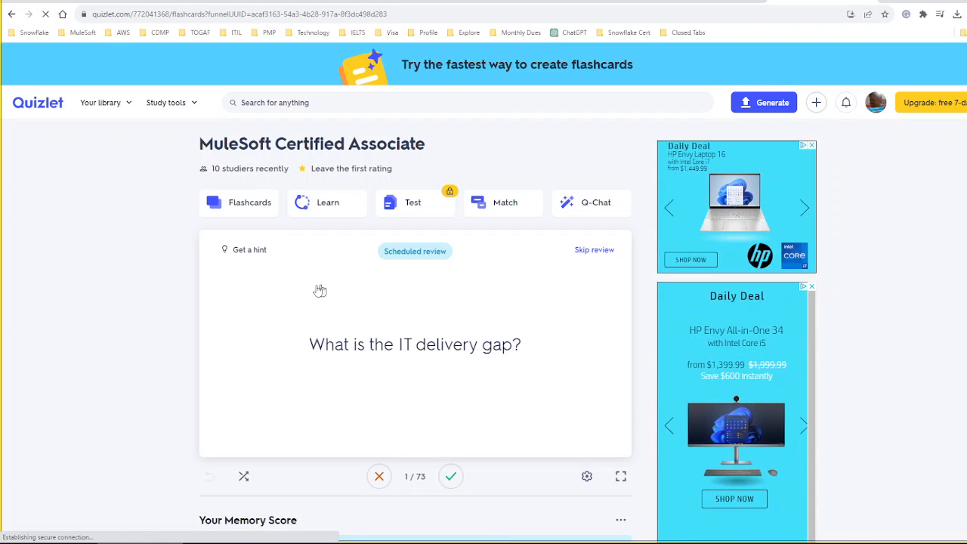
left_click(620, 476)
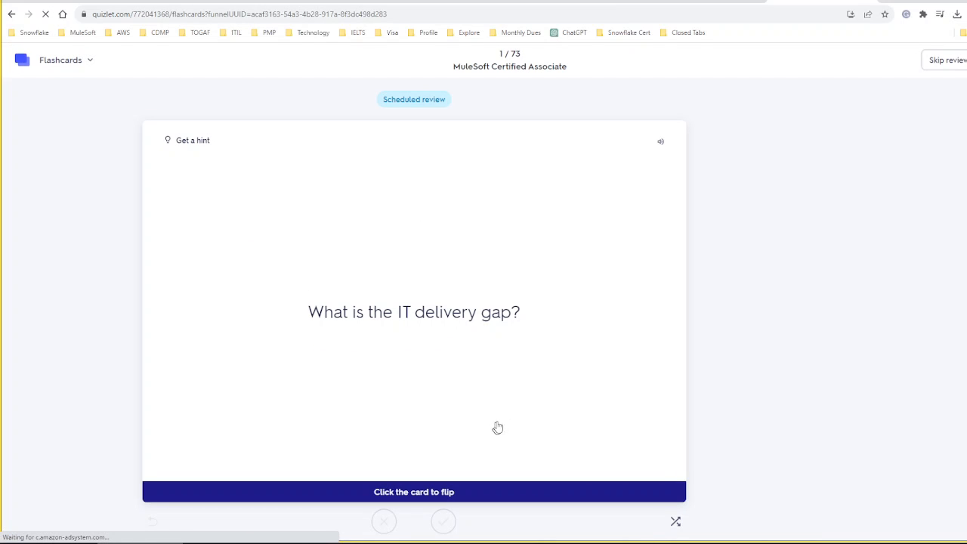
mouse_move(338, 326)
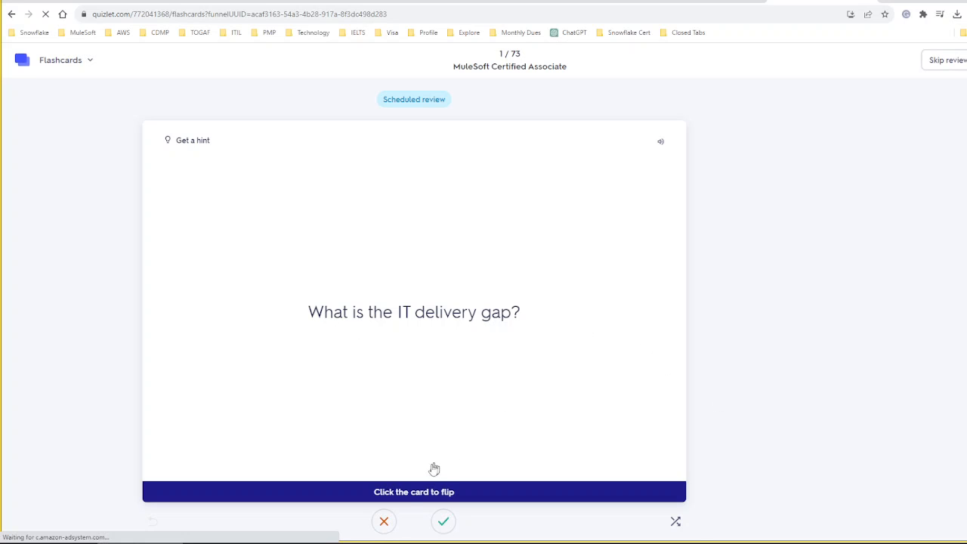
left_click(414, 311)
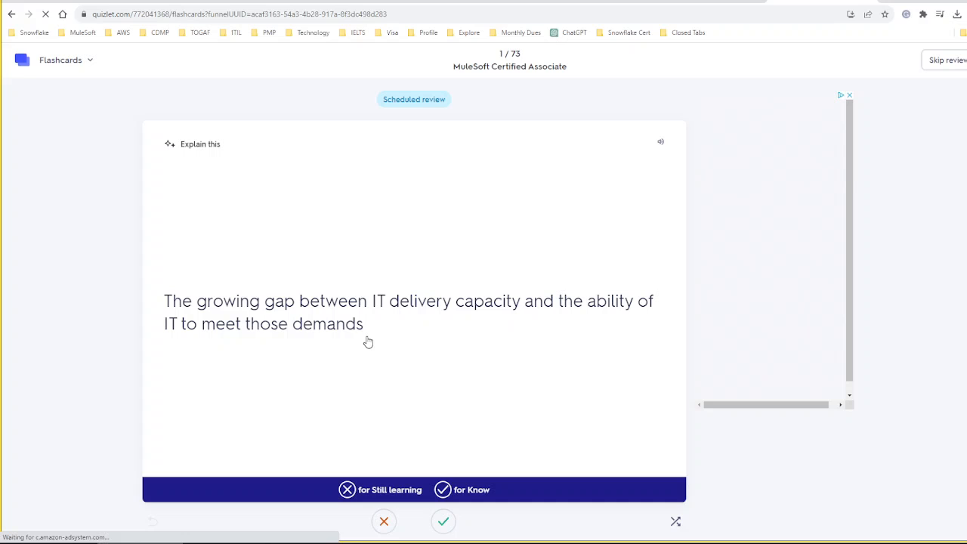
mouse_move(356, 338)
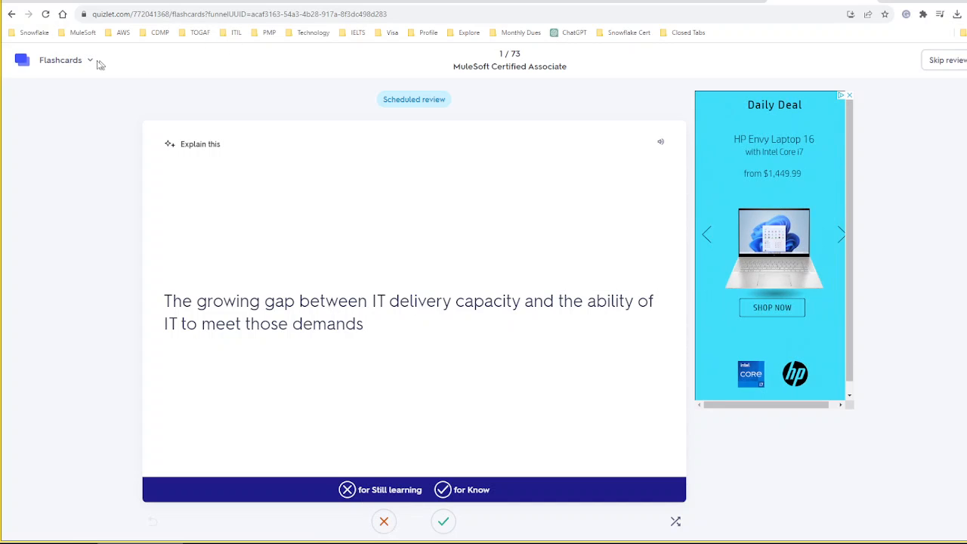
Step: Switch the study mode from Flashcards to Learn for a written-answer prompt
left_click(60, 60)
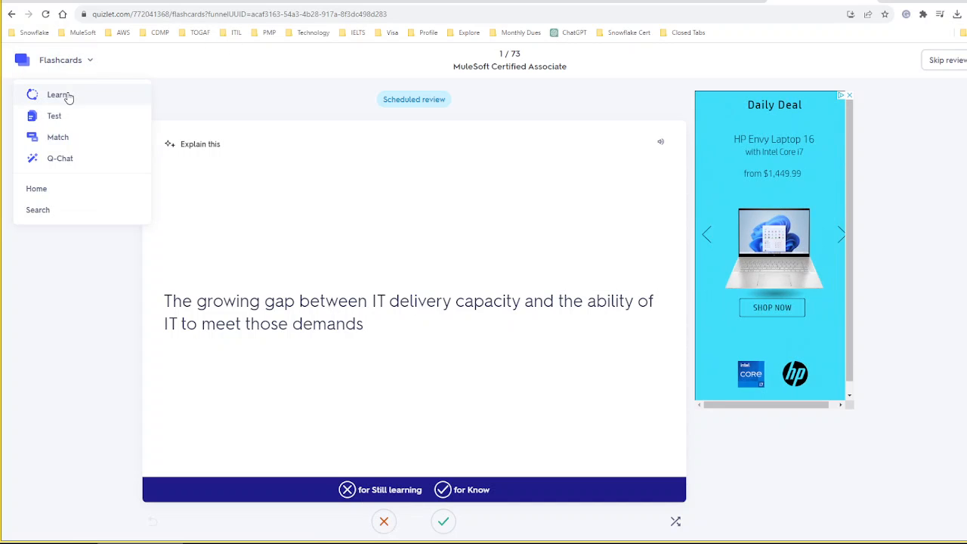
left_click(57, 94)
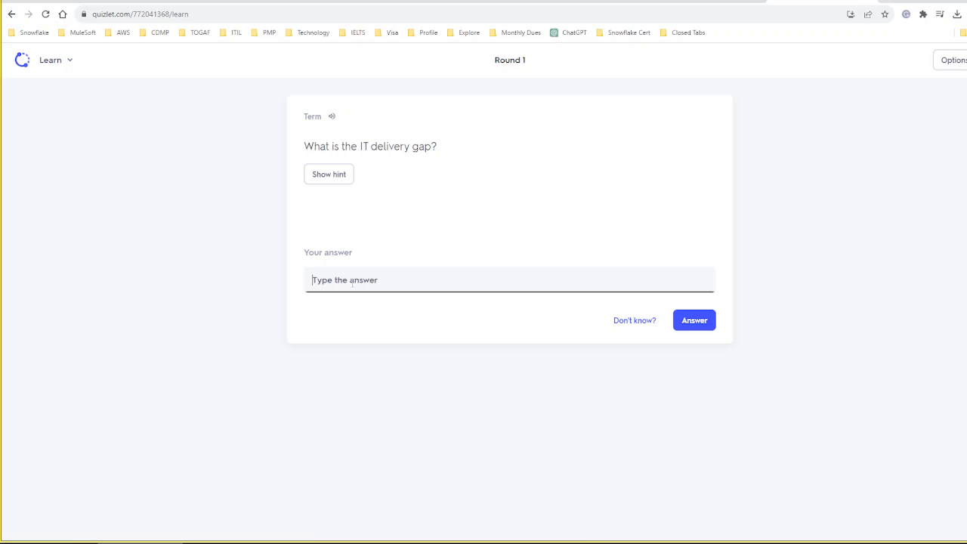
Step: Switch the study mode again from Learn to the Match game
left_click(58, 61)
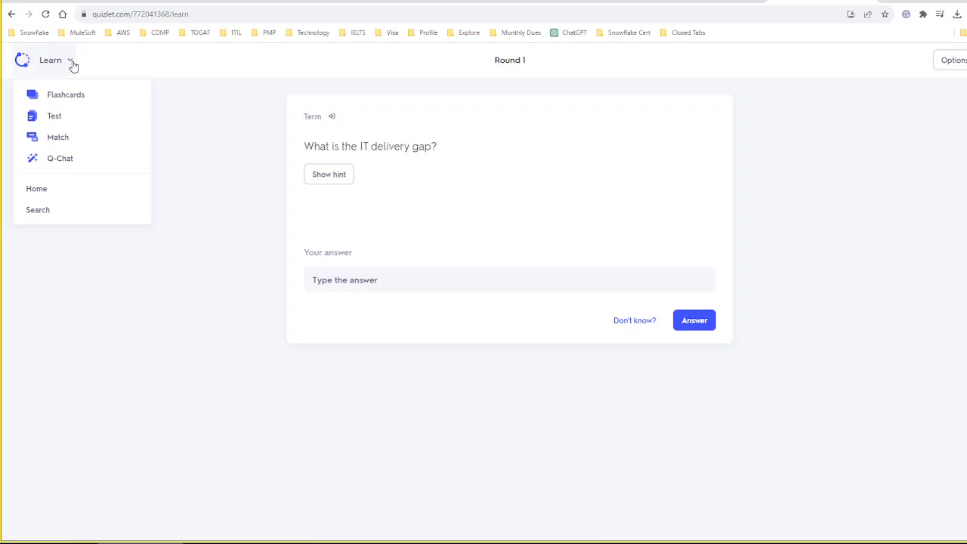
left_click(58, 136)
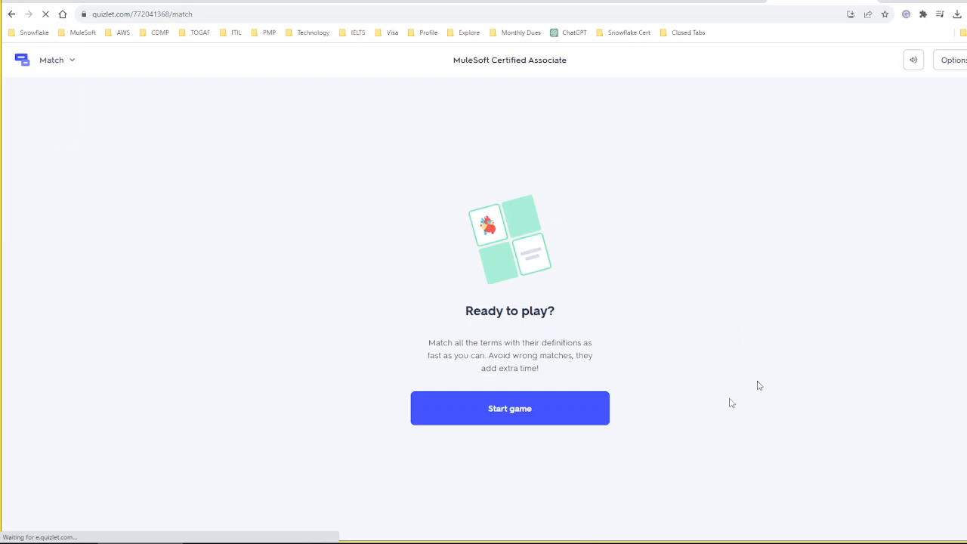
Step: Start the Match game and select the first card to pair
left_click(508, 408)
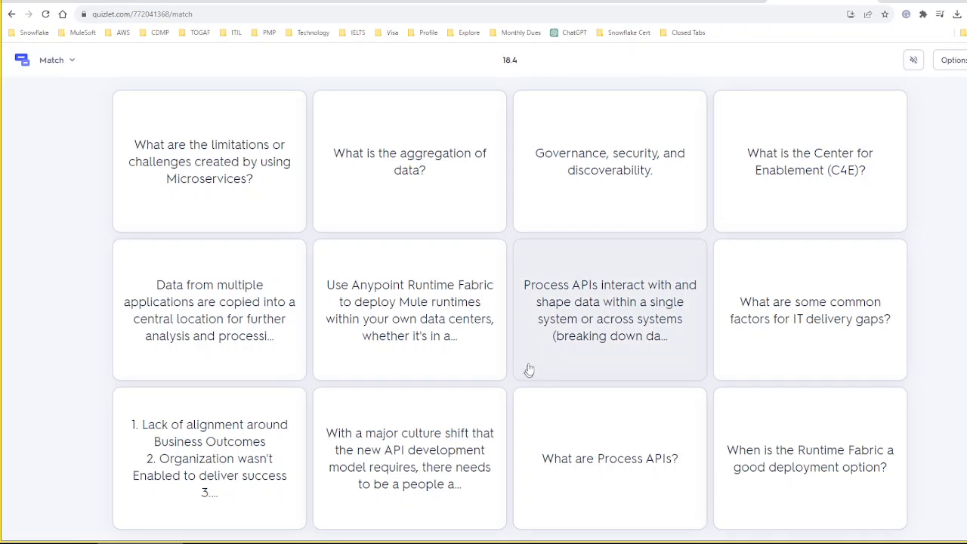
left_click(73, 62)
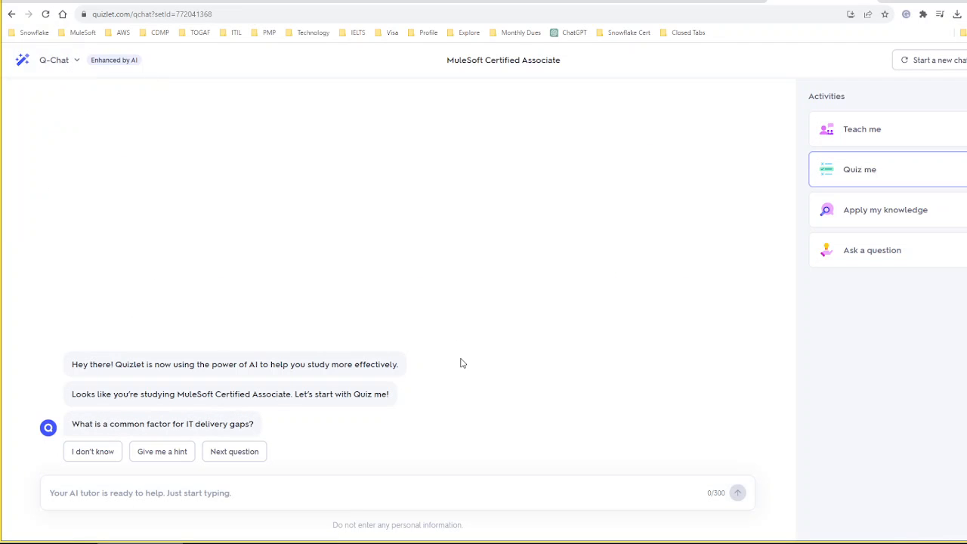
mouse_move(604, 376)
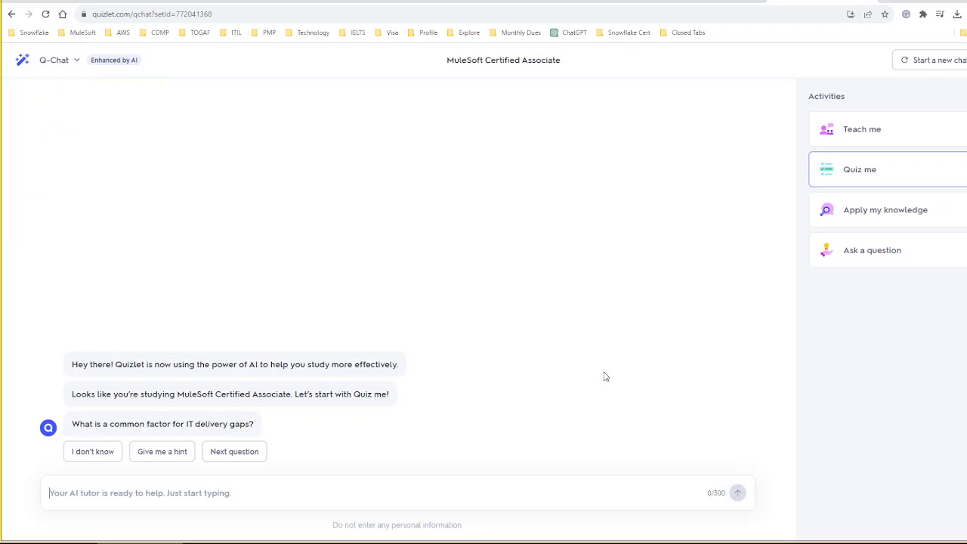
mouse_move(570, 178)
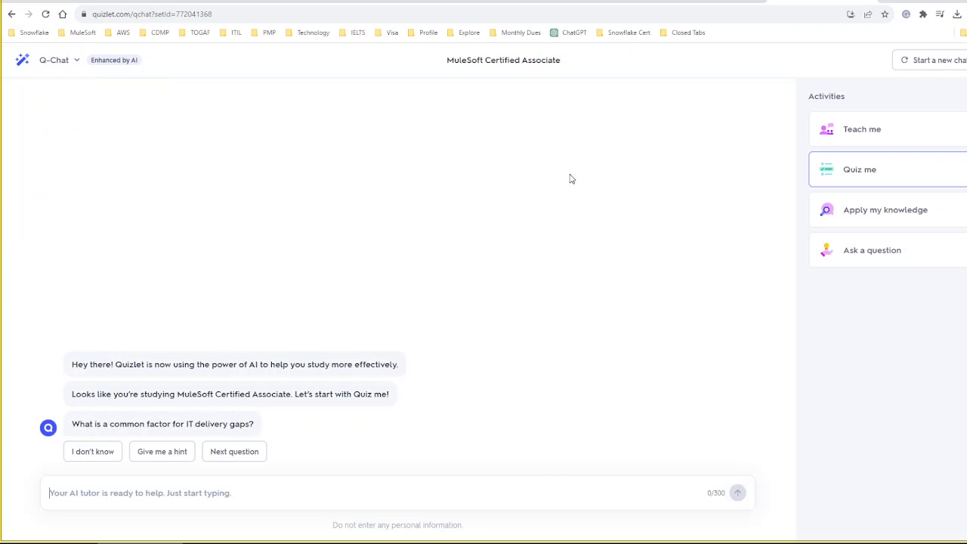
mouse_move(133, 111)
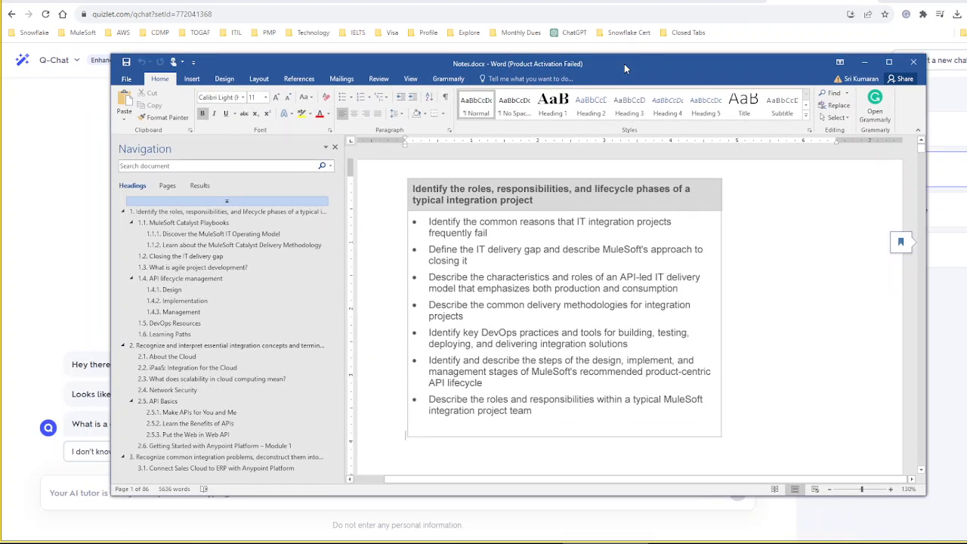
Step: Maximize Notes.docx and jump to the MuleSoft IT Operating Model section
left_click(888, 62)
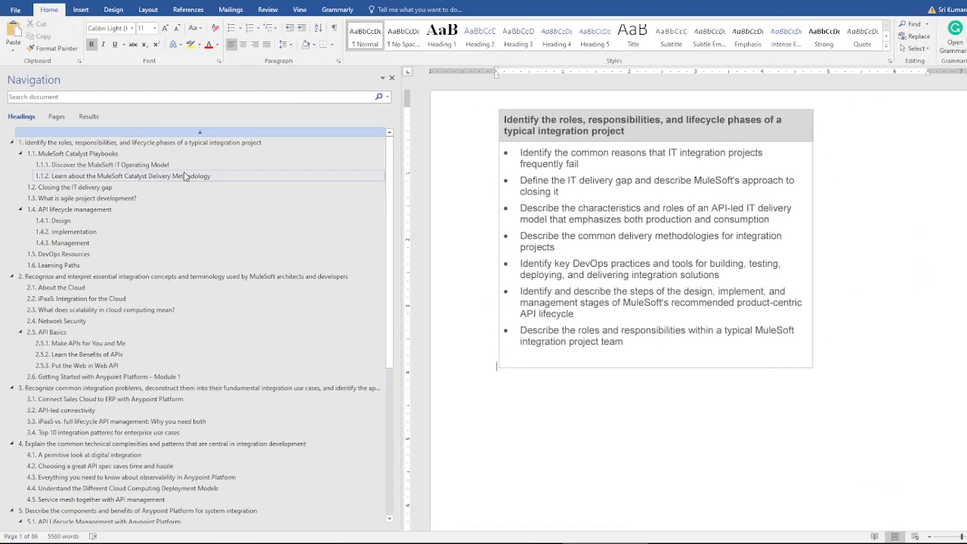
scroll("down", 3)
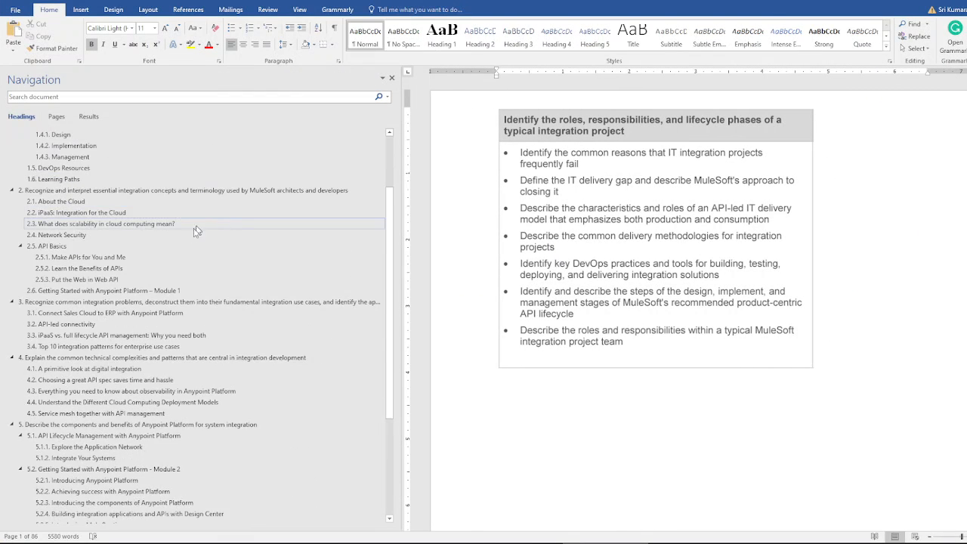
scroll("down", 3)
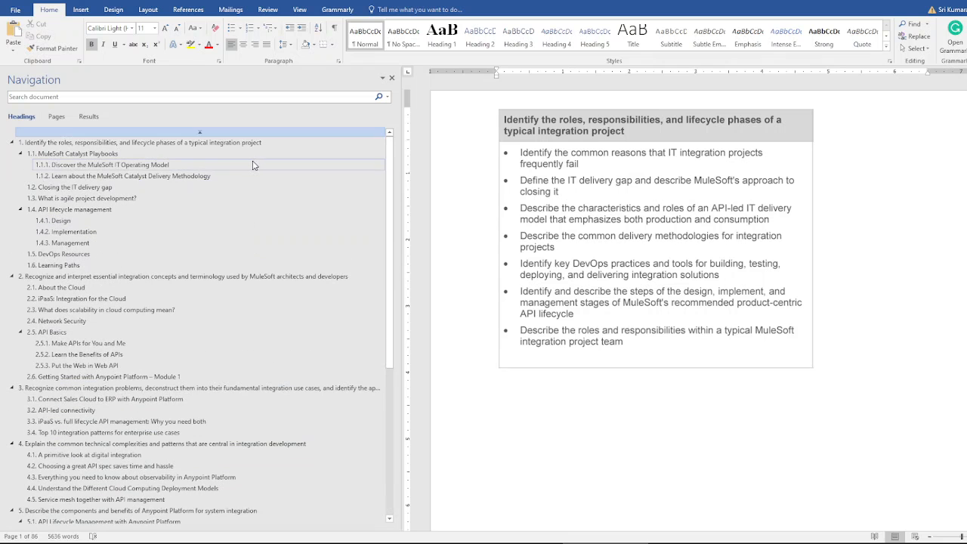
left_click(101, 164)
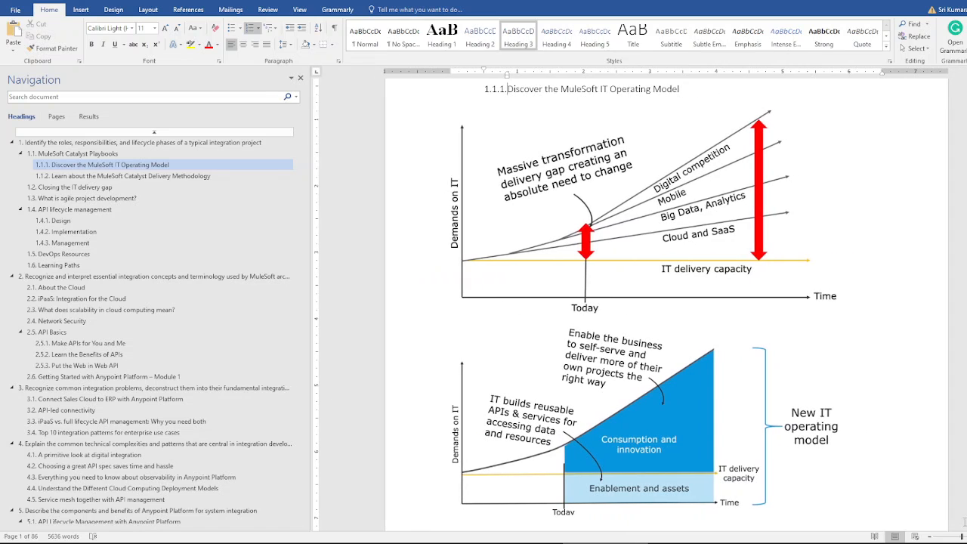
scroll("down", 3)
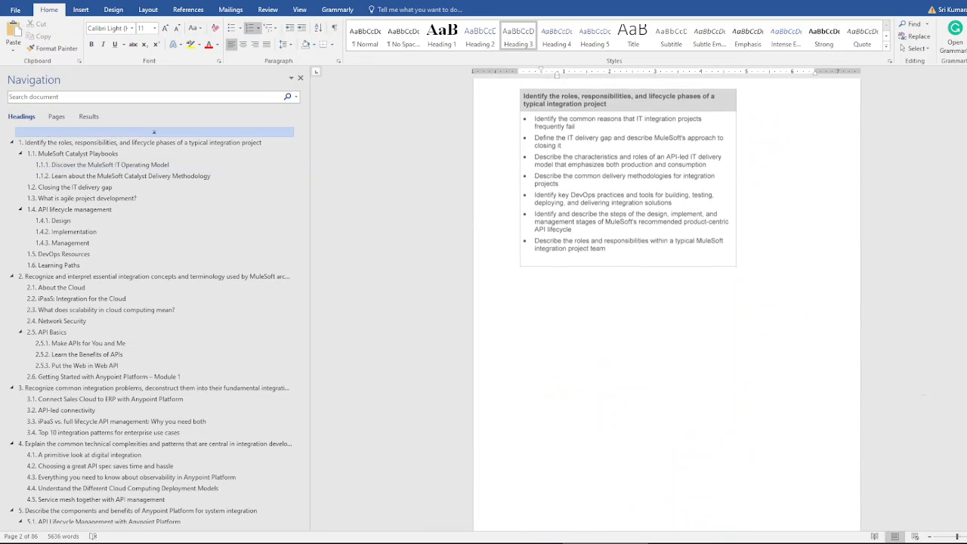
Step: Jump to the Catalyst Delivery Methodology section and read through it
left_click(128, 175)
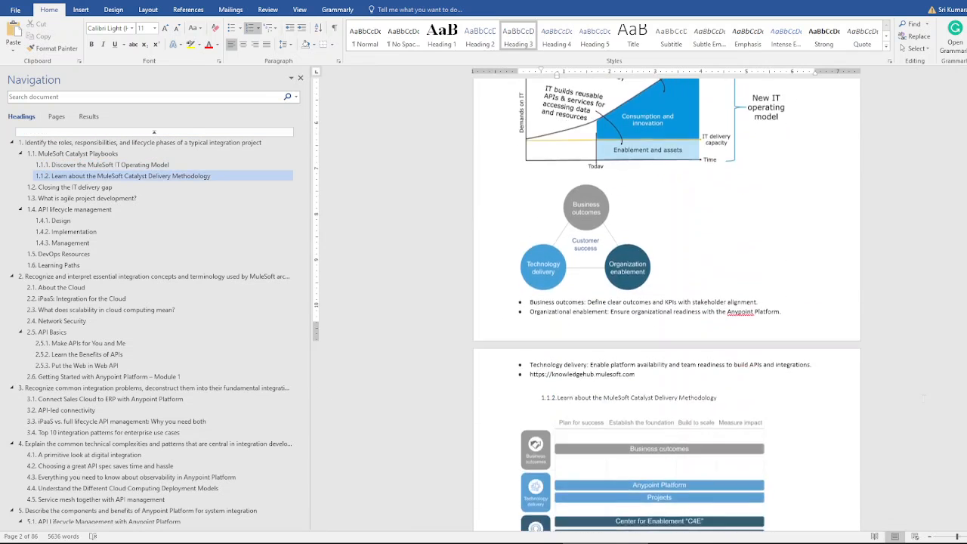
scroll("down", 3)
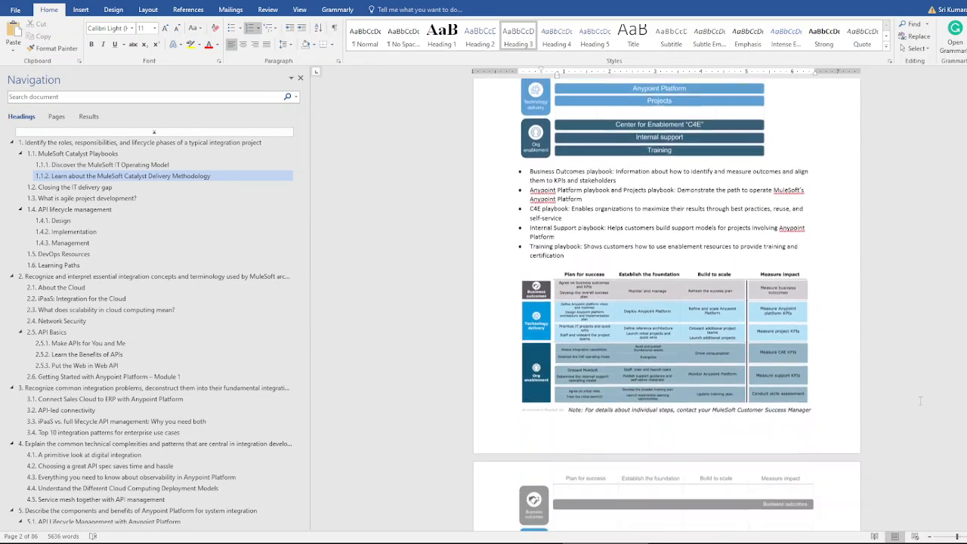
scroll("down", 3)
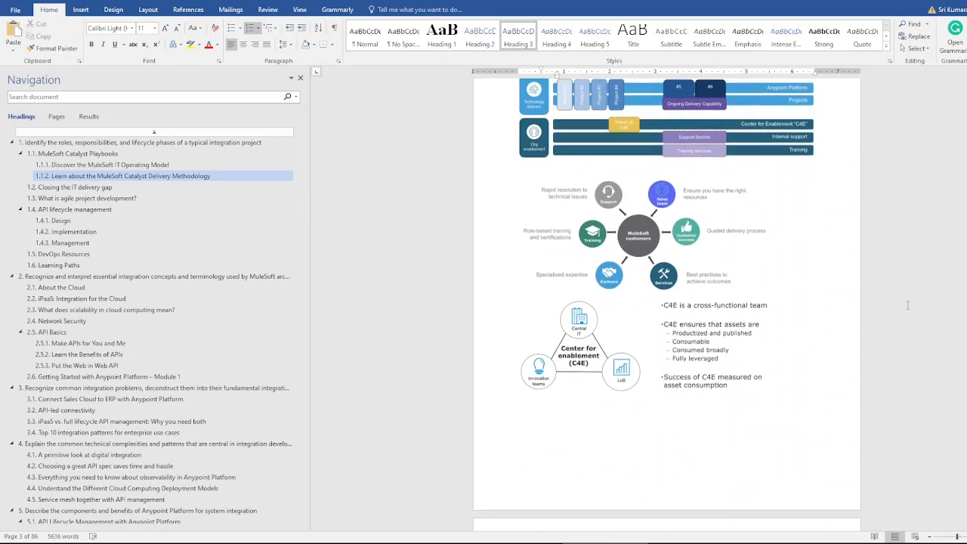
Step: Go through API lifecycle management, its Design and Implementation subsections
left_click(74, 209)
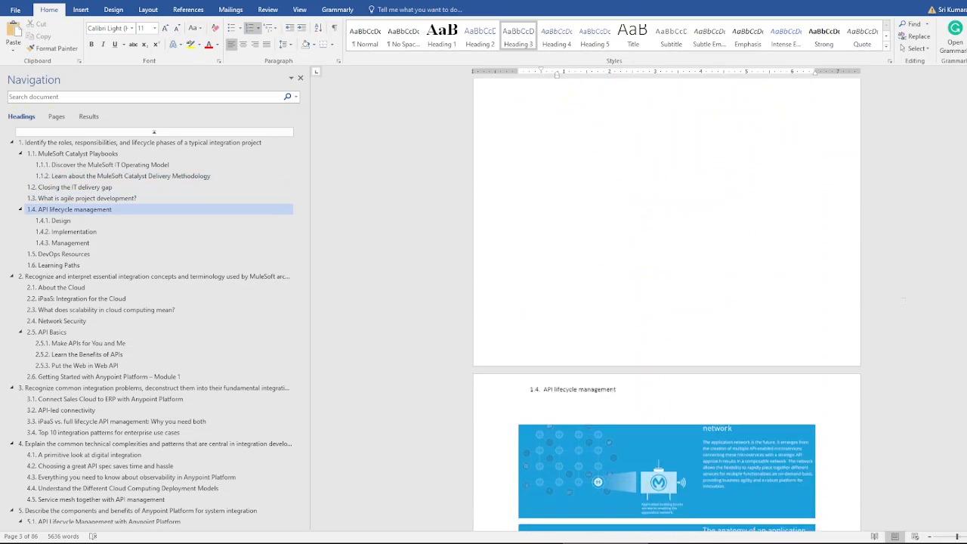
left_click(58, 221)
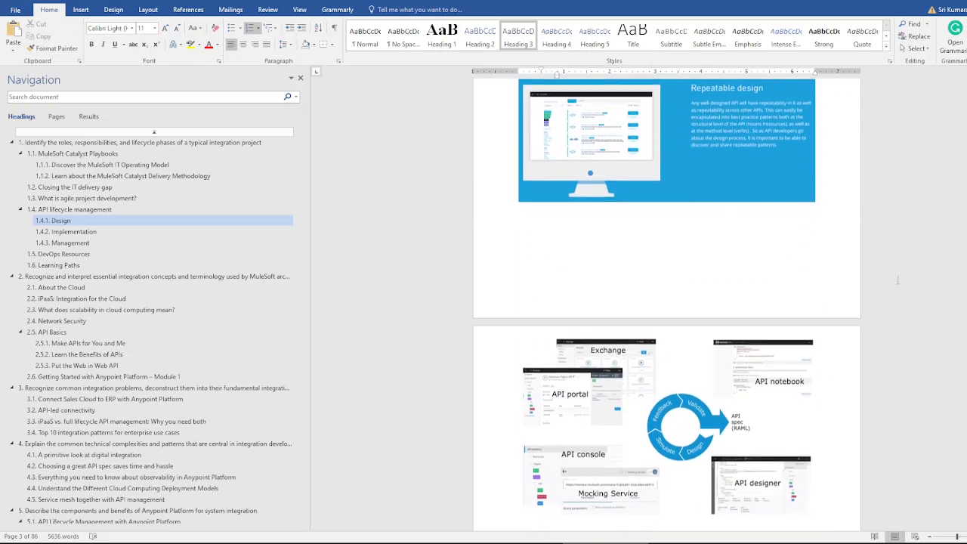
left_click(76, 231)
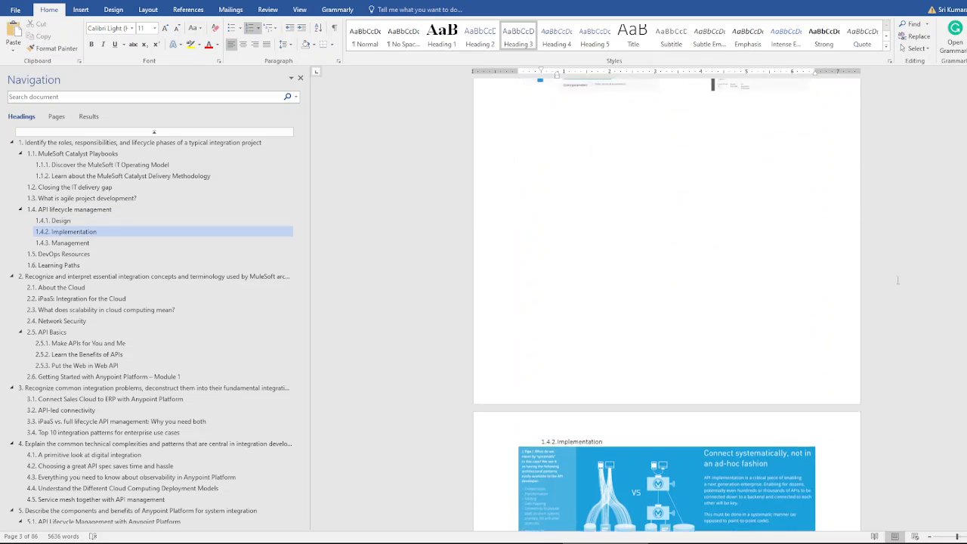
scroll("down", 3)
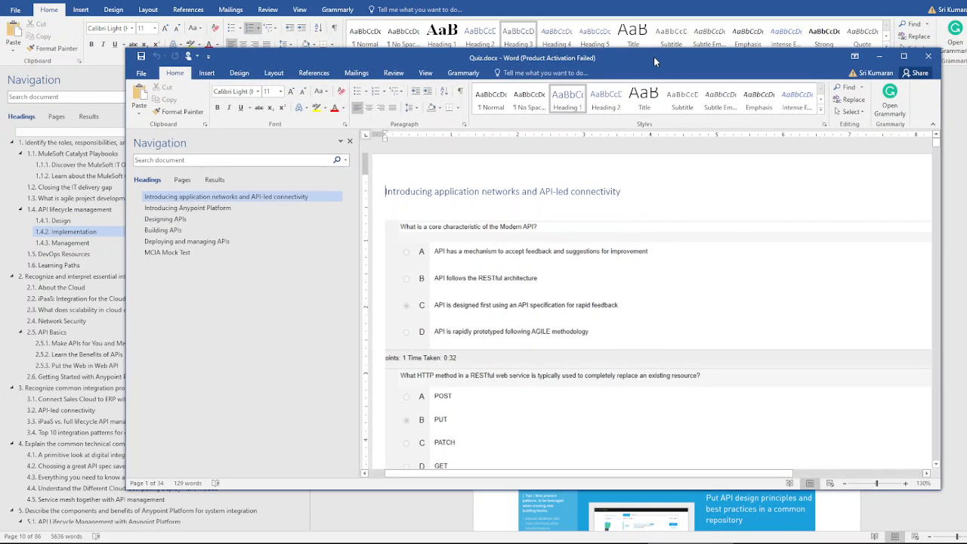
left_click(903, 58)
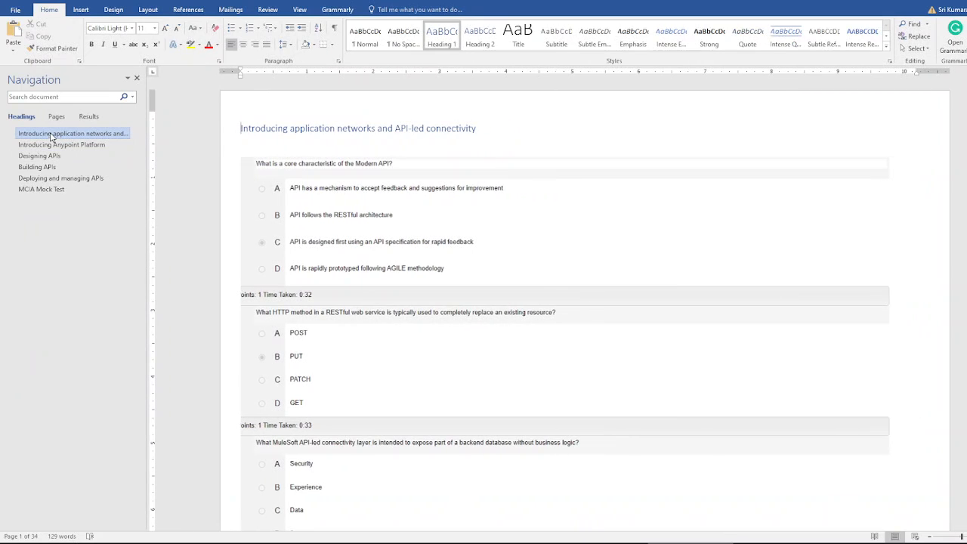
left_click(40, 189)
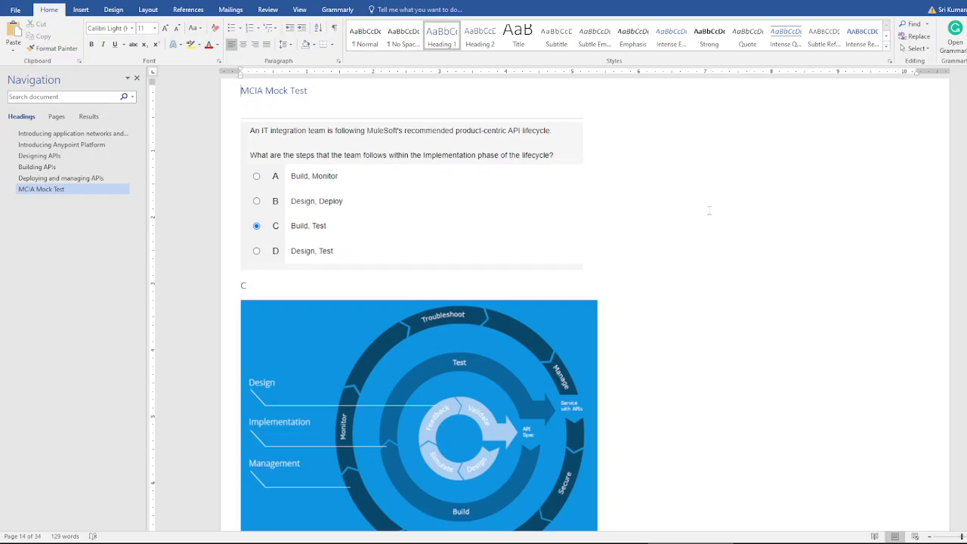
mouse_move(700, 215)
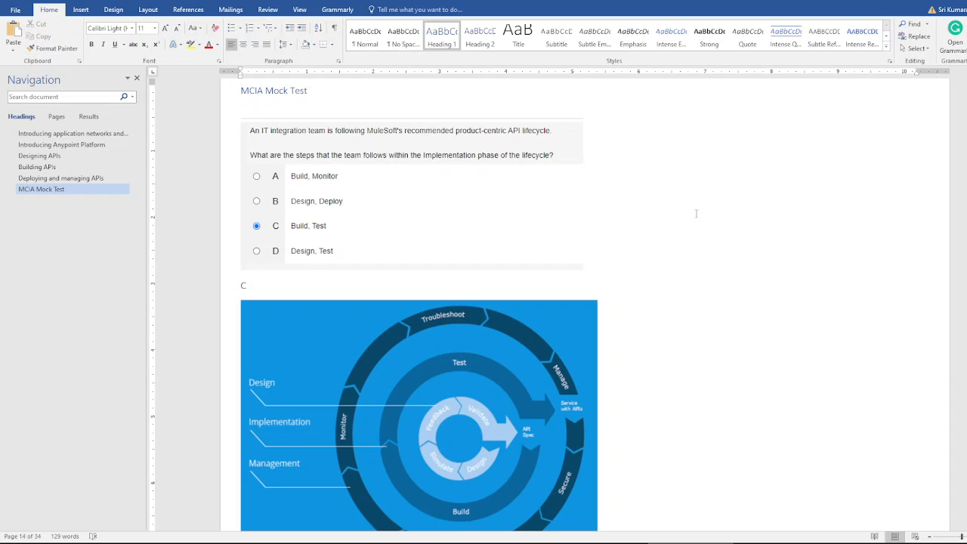
mouse_move(448, 199)
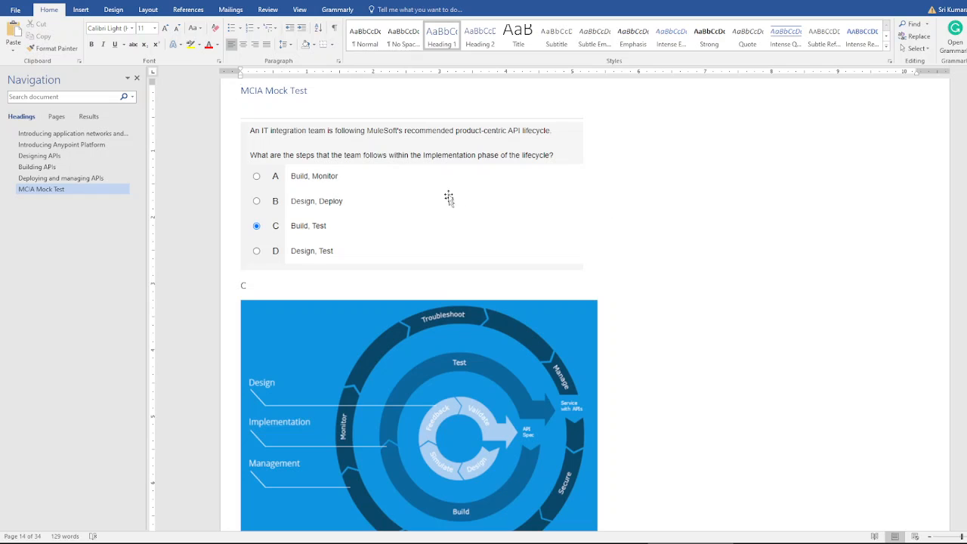
mouse_move(520, 139)
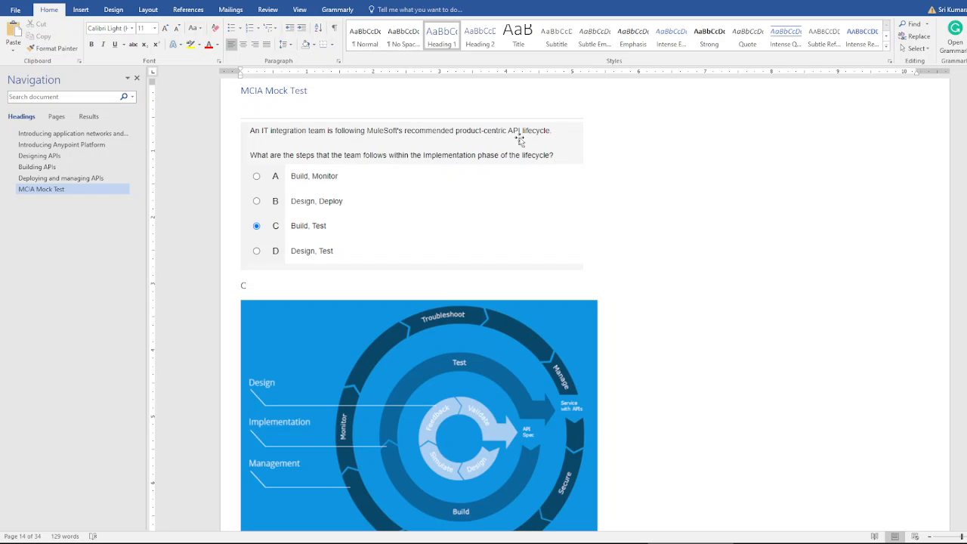
scroll("down", 3)
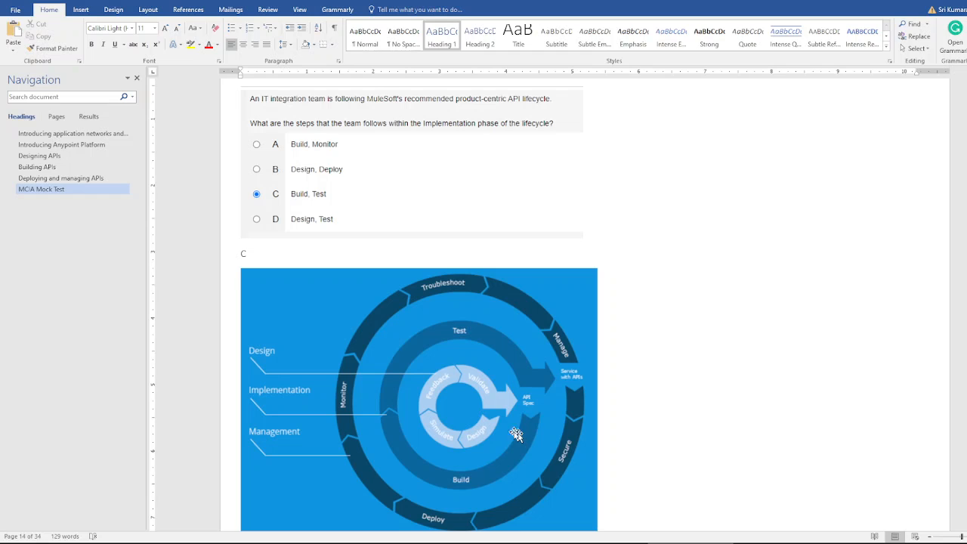
mouse_move(530, 468)
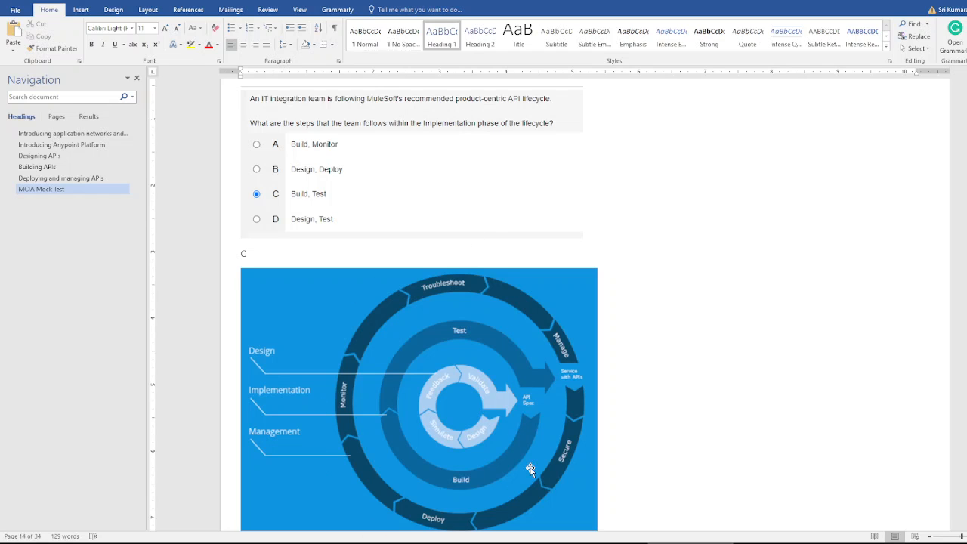
mouse_move(396, 123)
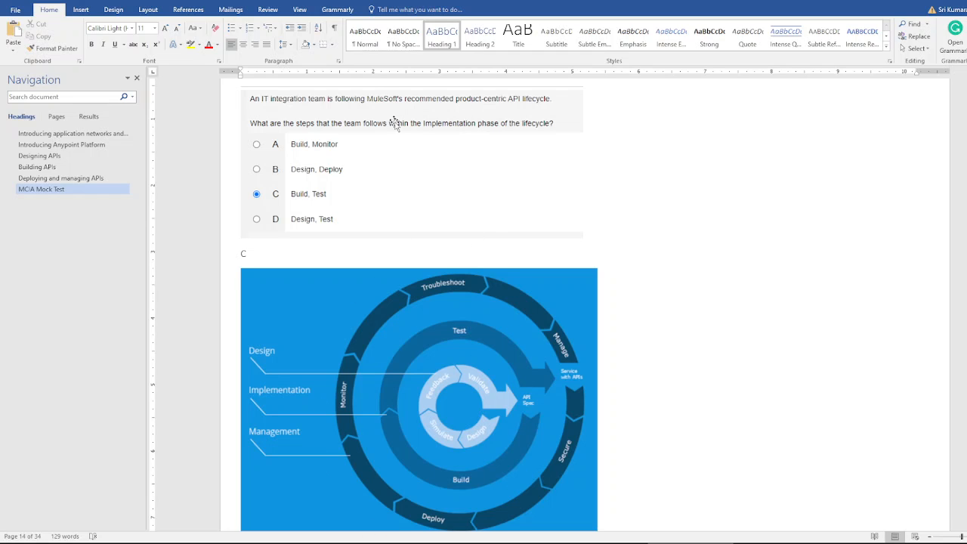
mouse_move(355, 355)
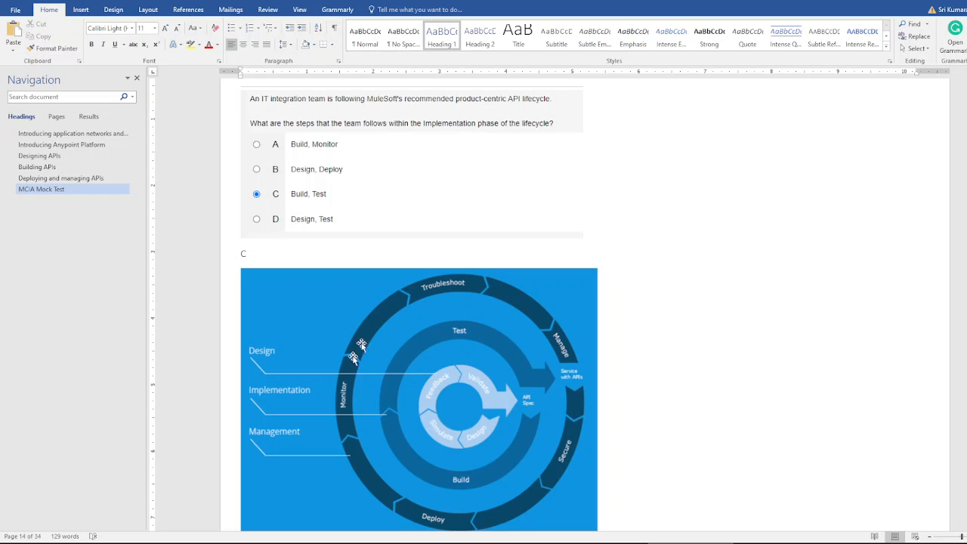
mouse_move(432, 415)
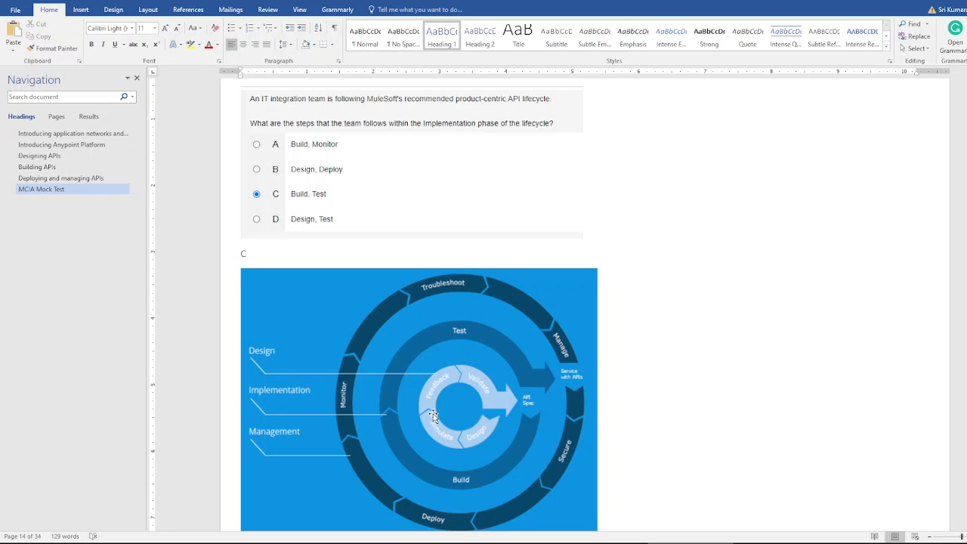
mouse_move(415, 414)
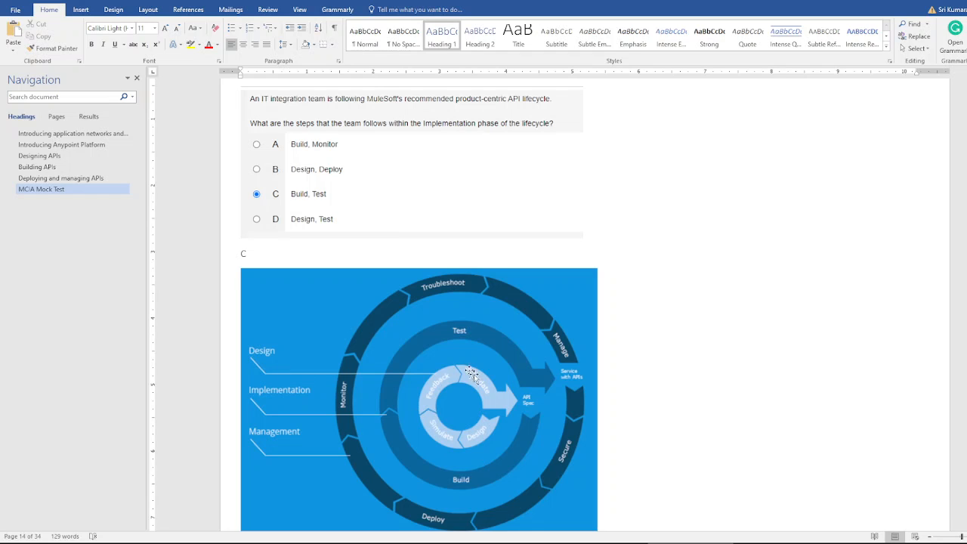
mouse_move(389, 420)
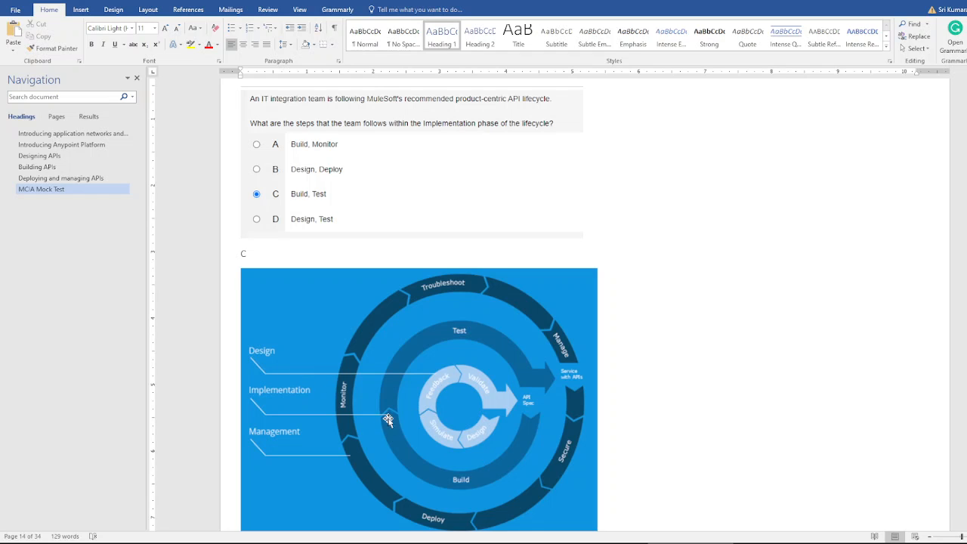
mouse_move(477, 453)
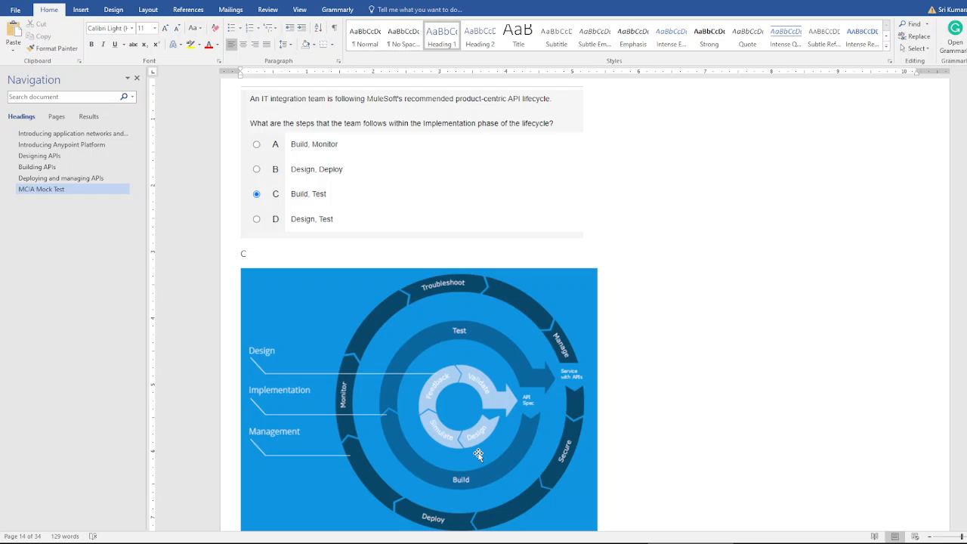
mouse_move(514, 483)
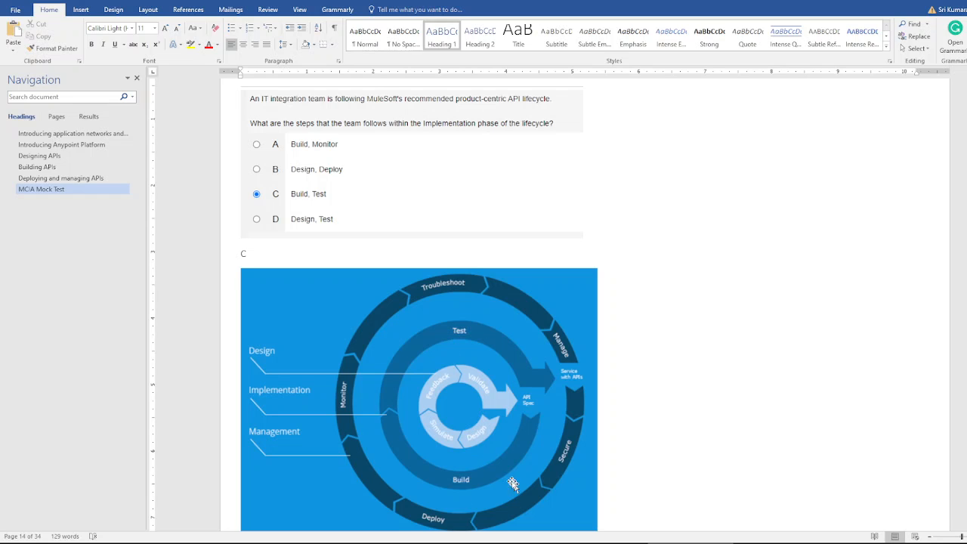
mouse_move(559, 411)
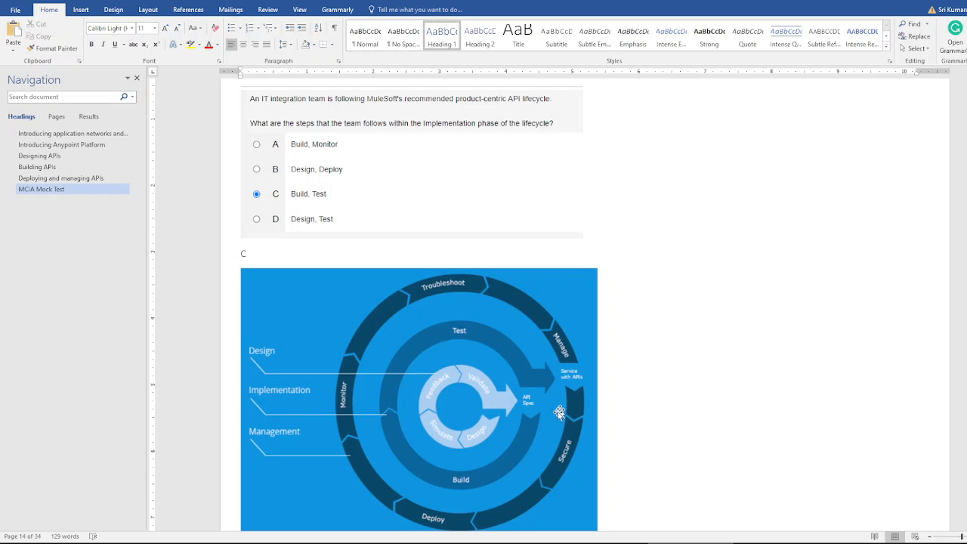
mouse_move(492, 420)
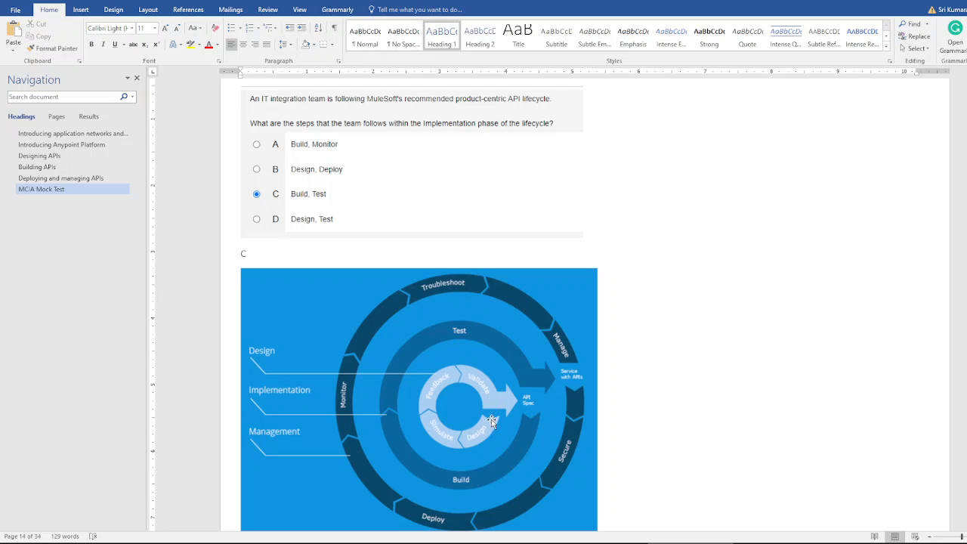
mouse_move(447, 376)
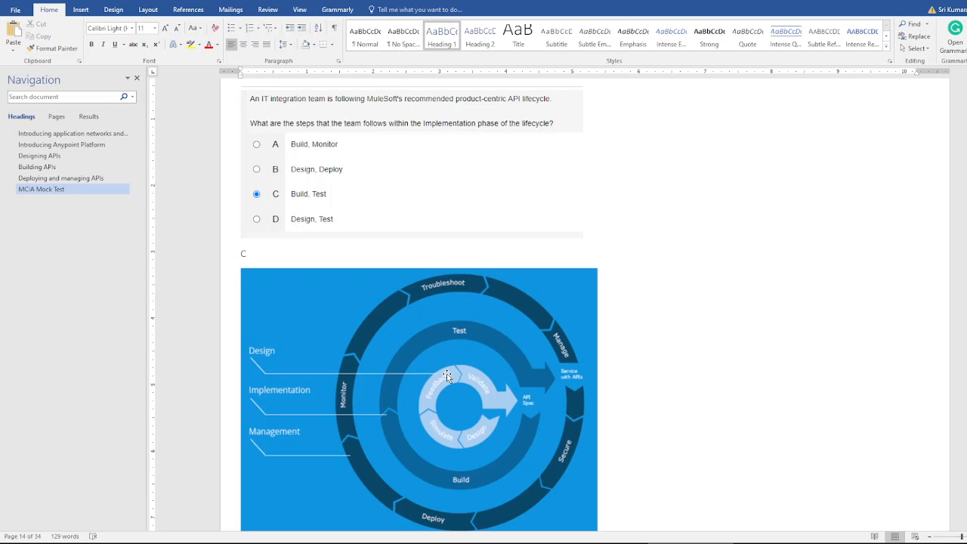
mouse_move(523, 411)
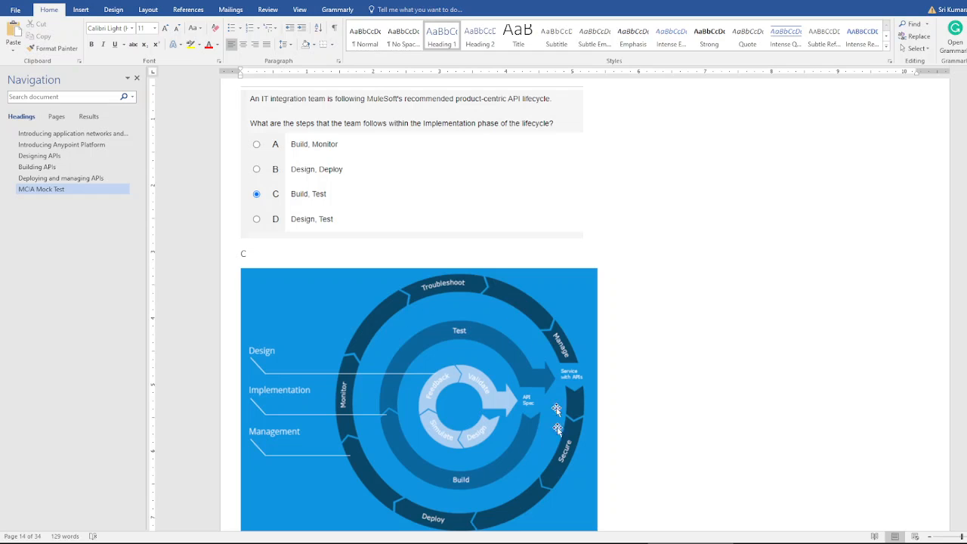
mouse_move(565, 395)
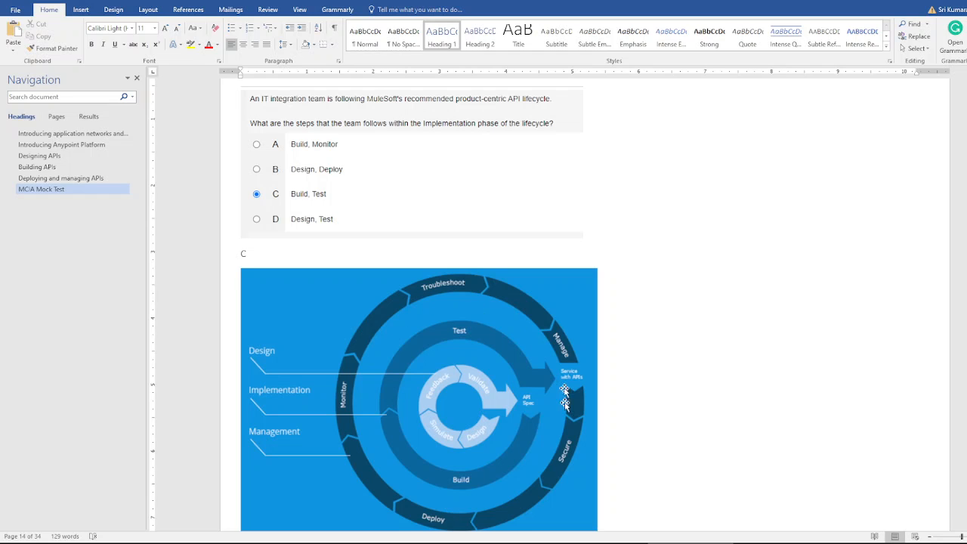
mouse_move(503, 488)
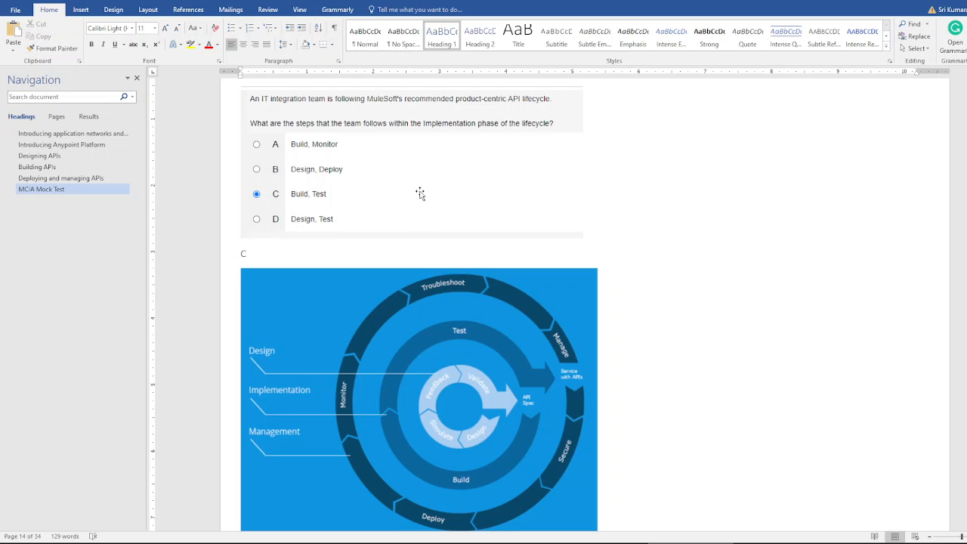
mouse_move(420, 187)
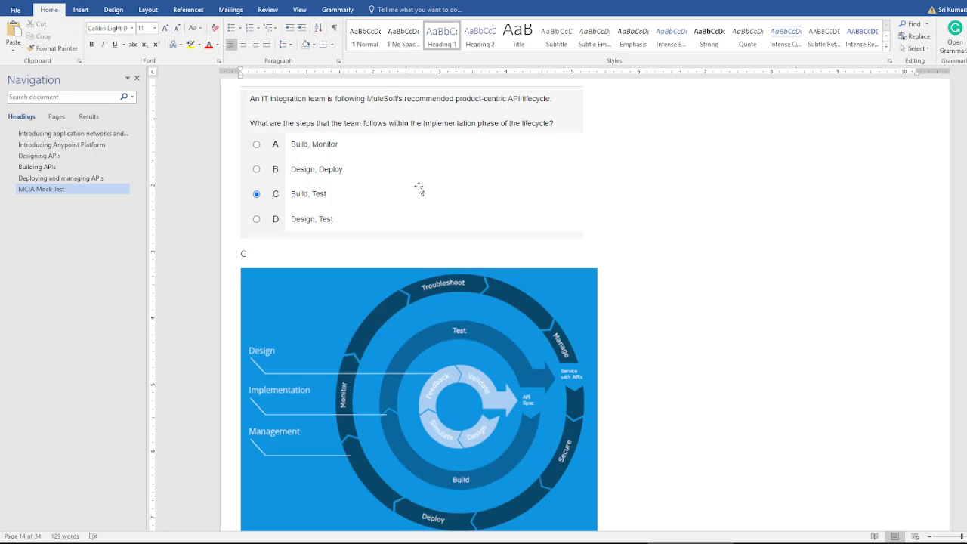
Step: Scroll to the 'Choose three' Anypoint Platform components question, answered A, C, F
scroll("down", 3)
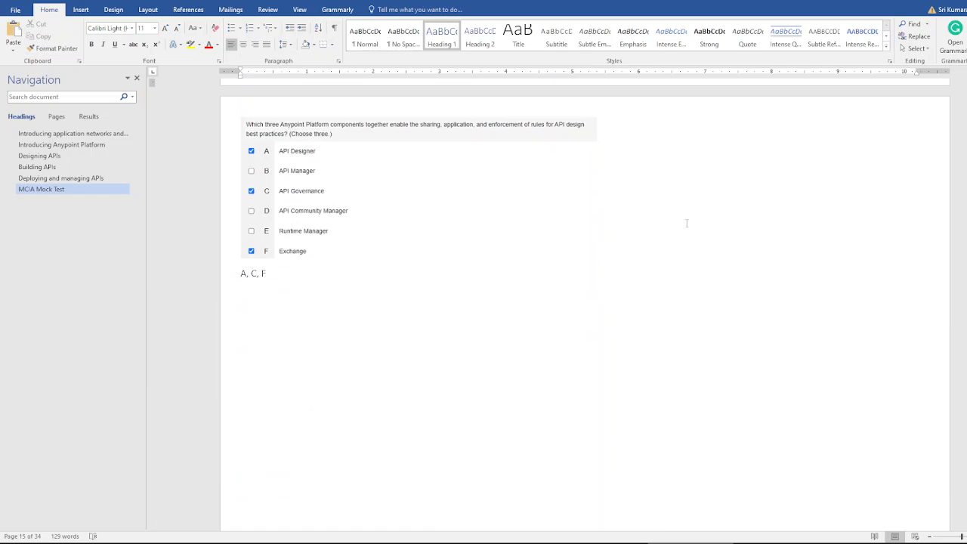
scroll("down", 3)
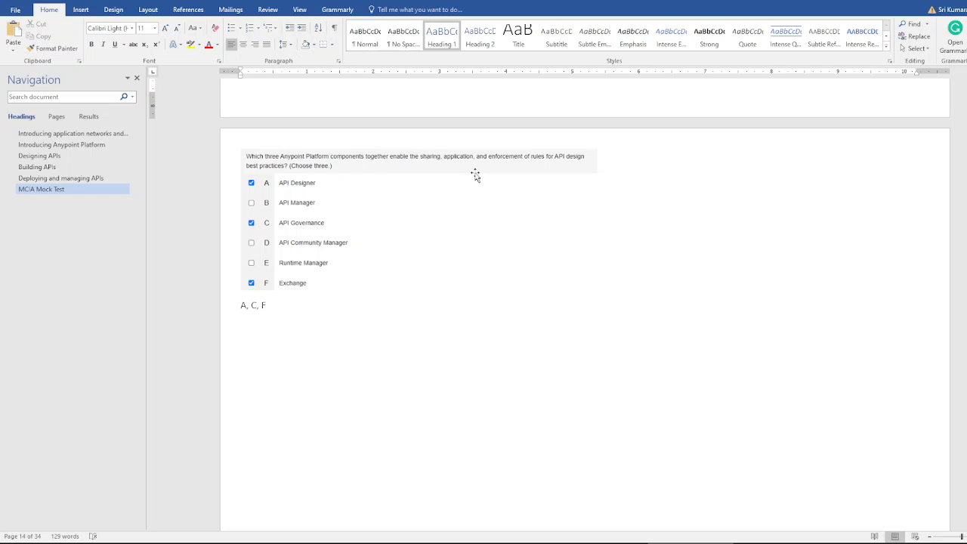
mouse_move(547, 166)
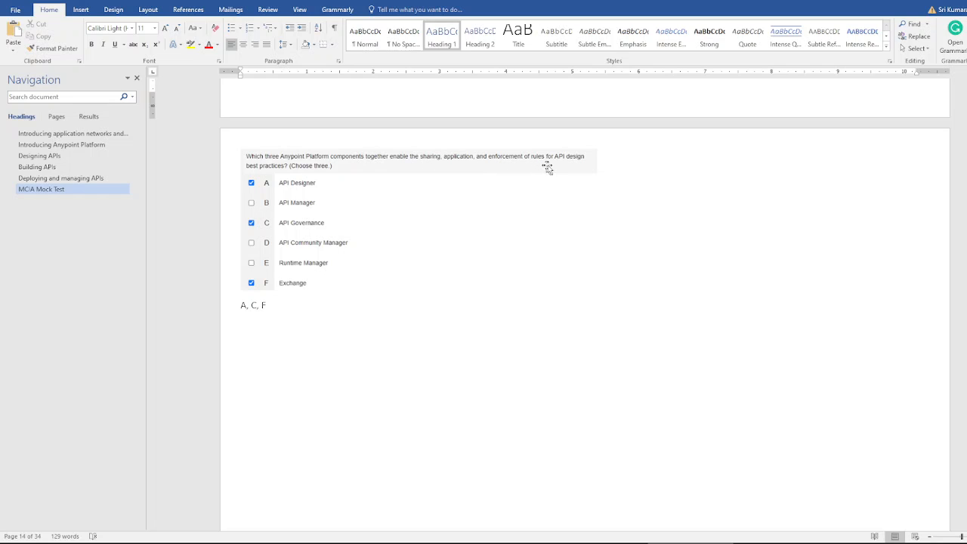
mouse_move(586, 165)
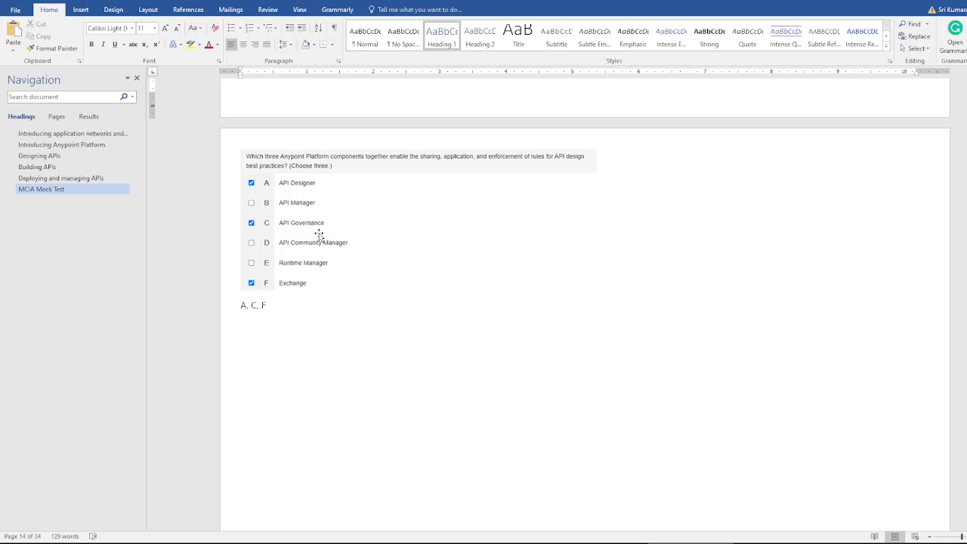
mouse_move(379, 186)
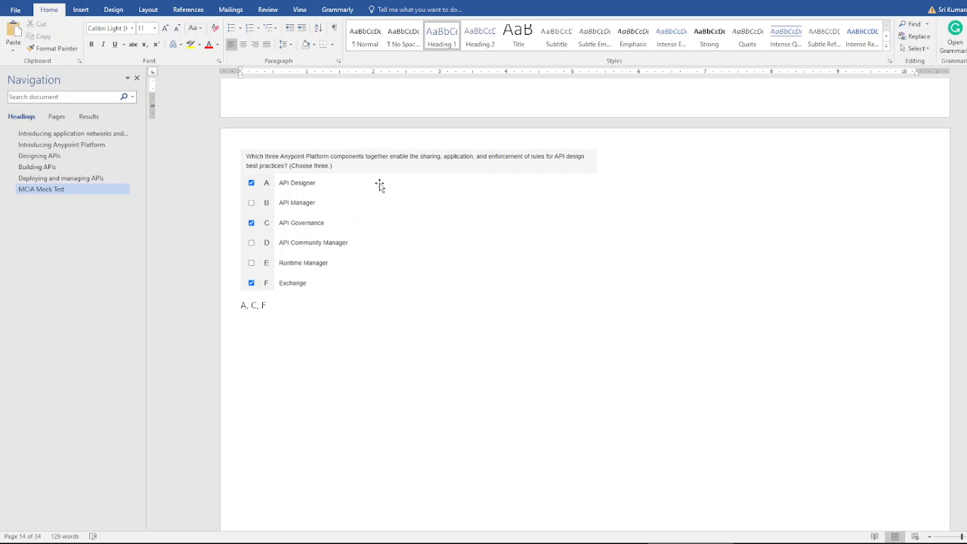
mouse_move(366, 168)
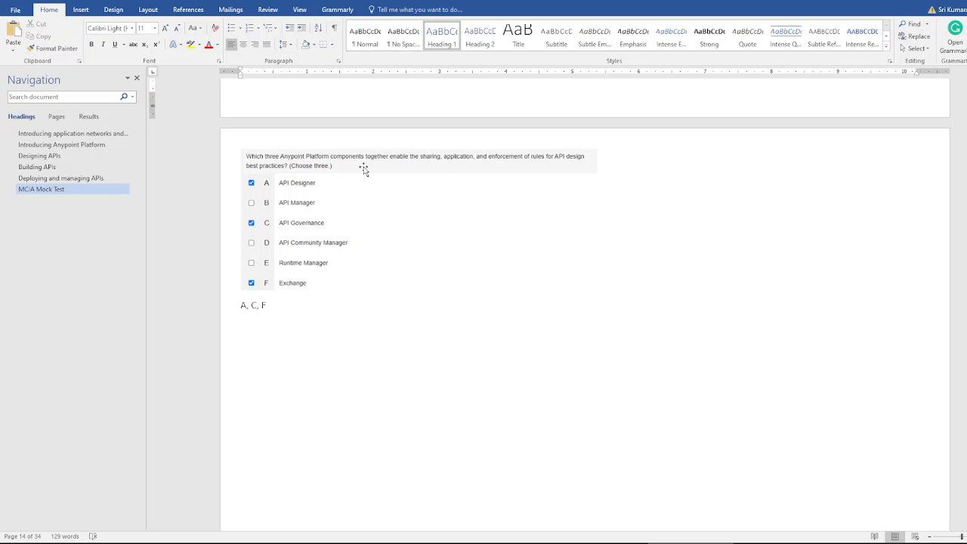
mouse_move(366, 250)
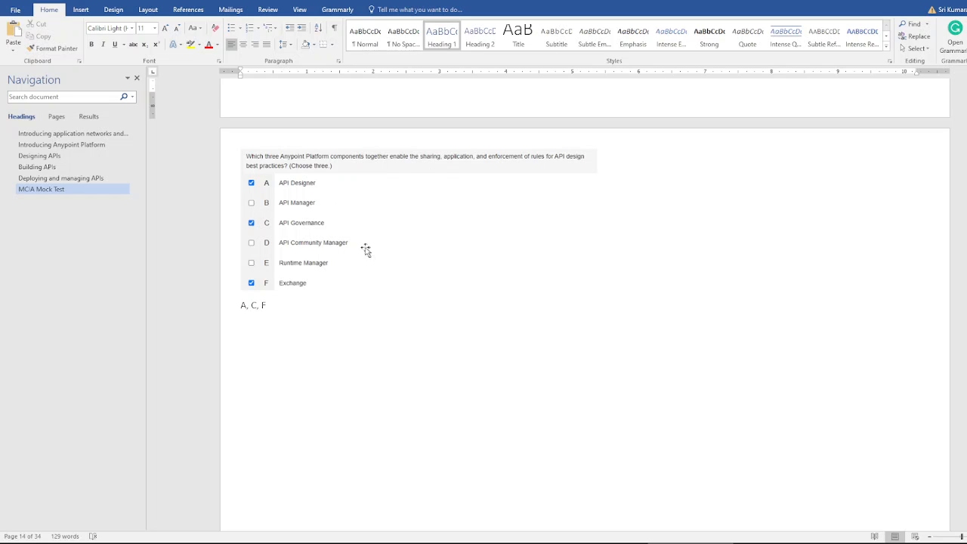
mouse_move(355, 178)
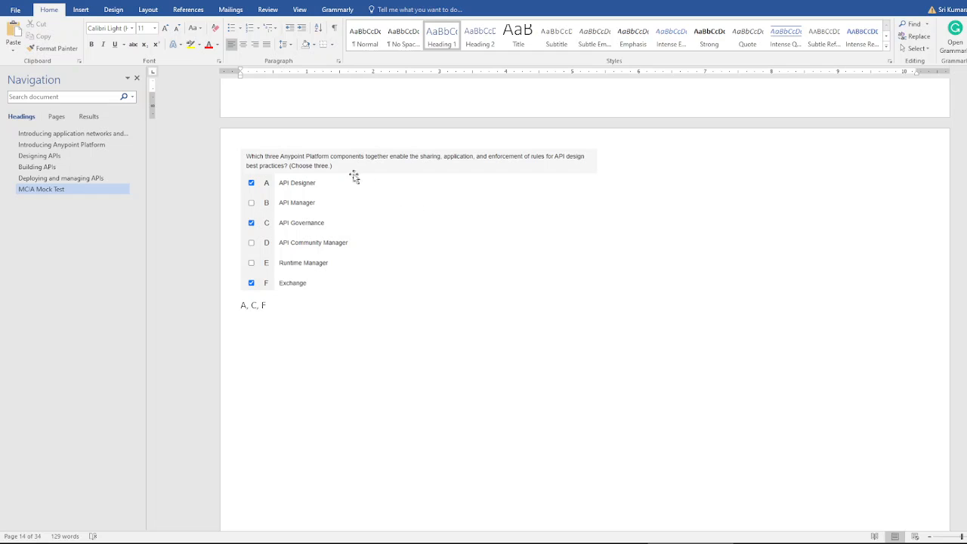
mouse_move(344, 171)
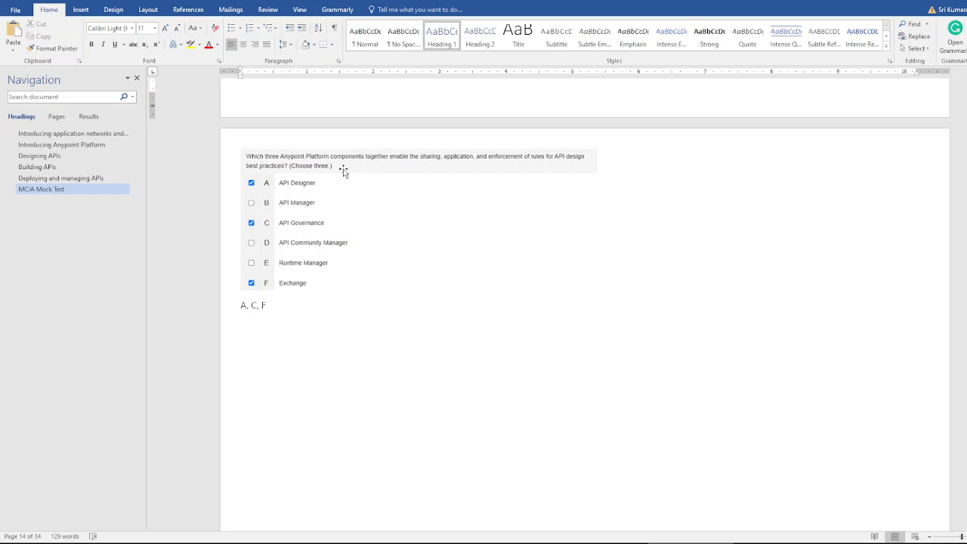
mouse_move(337, 271)
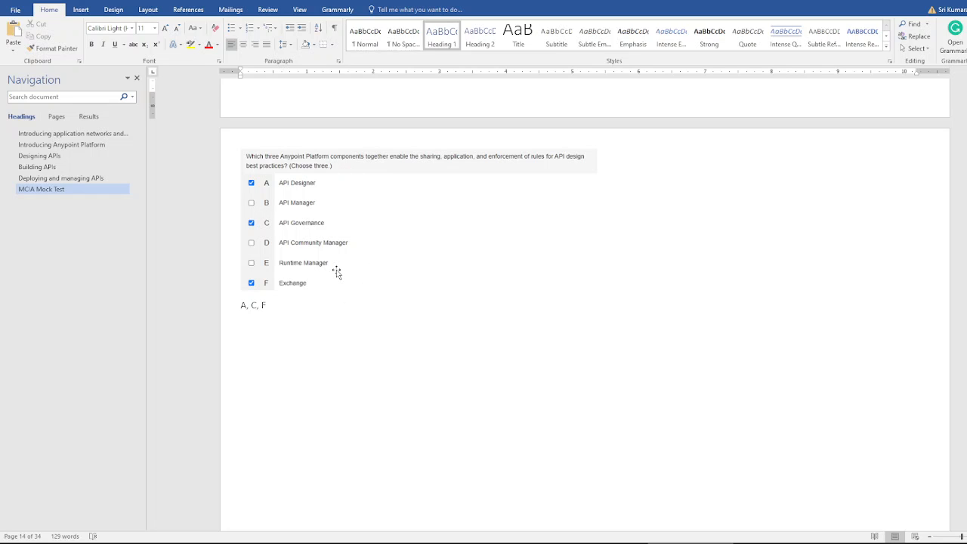
mouse_move(318, 204)
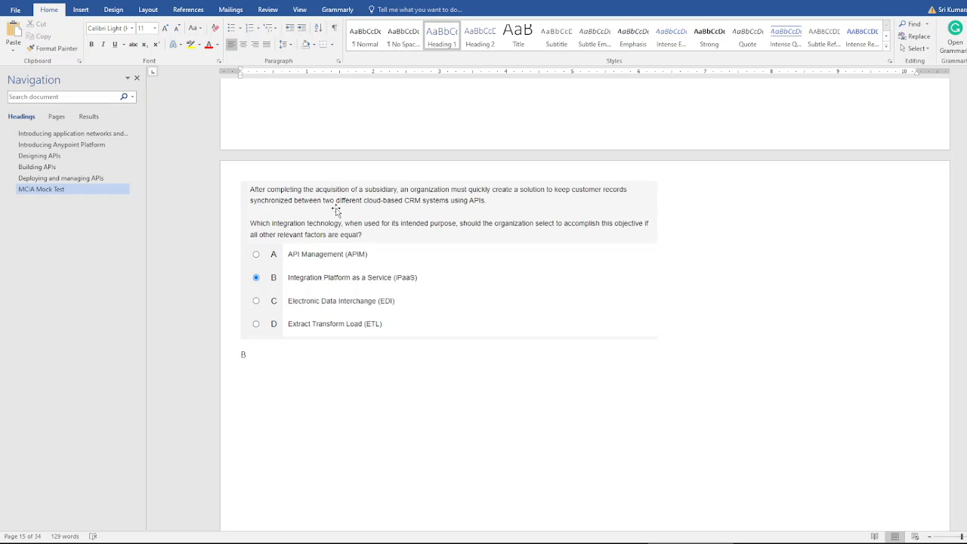
mouse_move(429, 272)
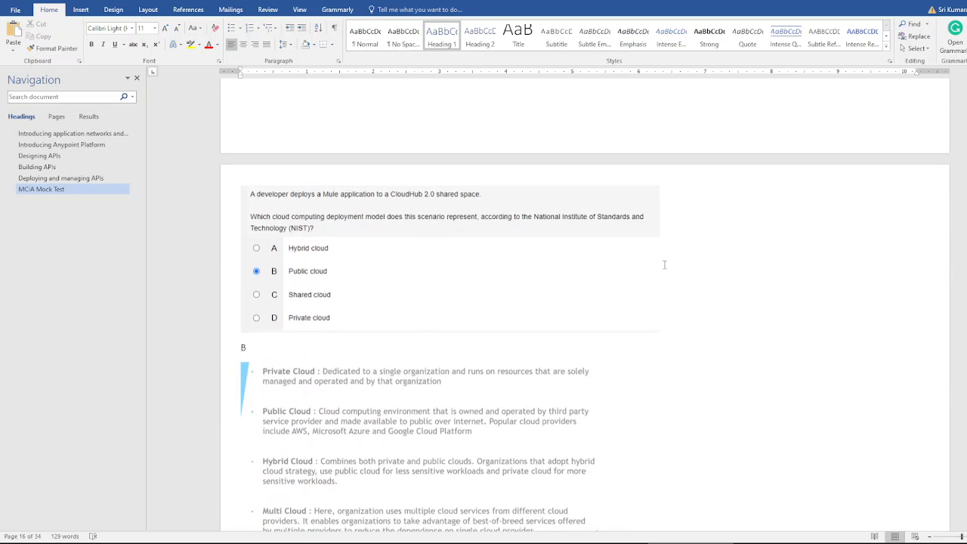
Step: Page down to the API-led architecture and multi-factor authentication questions, the latter answered A
scroll("down", 3)
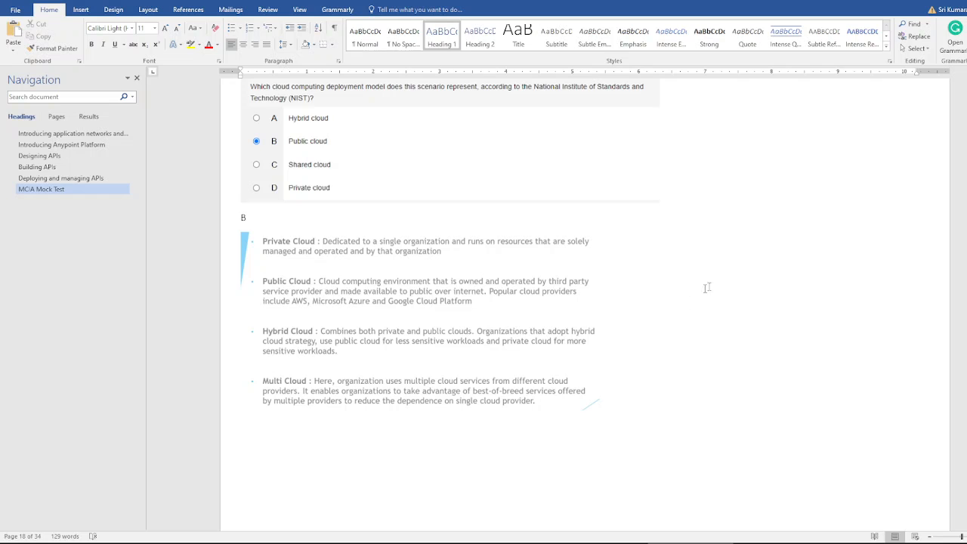
scroll("down", 3)
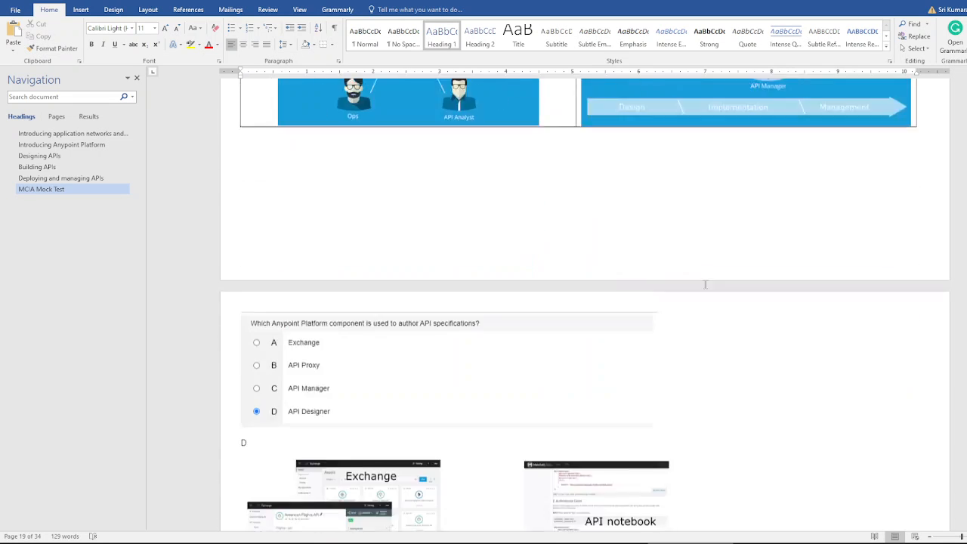
scroll("down", 3)
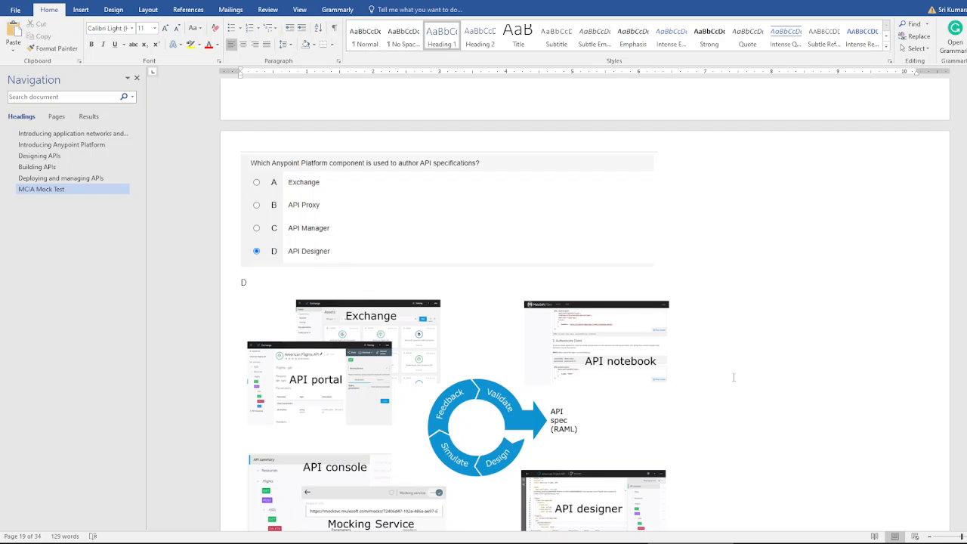
scroll("down", 3)
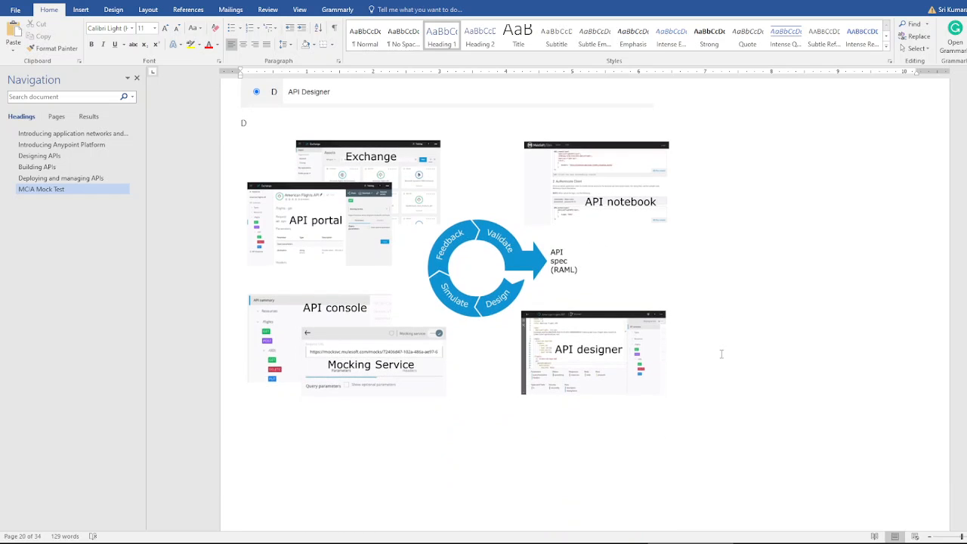
mouse_move(743, 347)
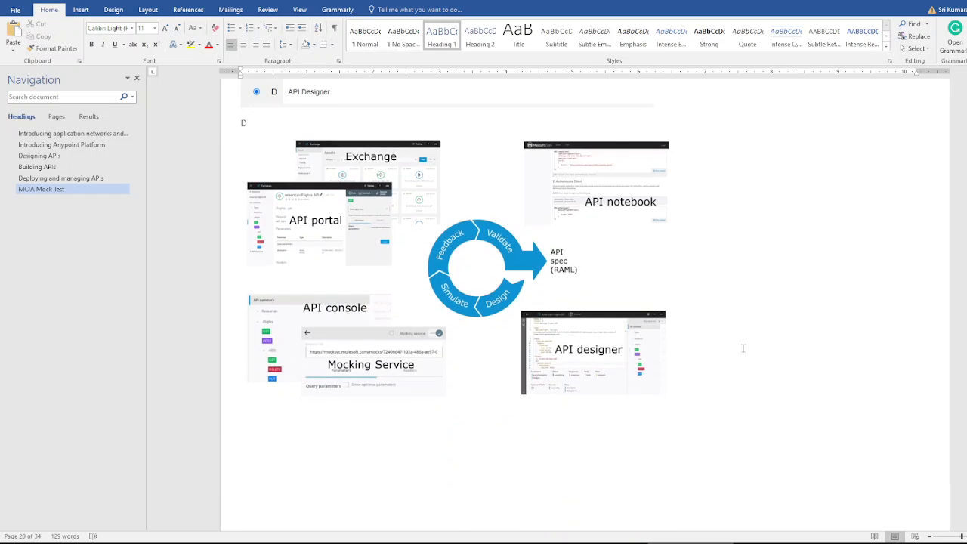
scroll("down", 3)
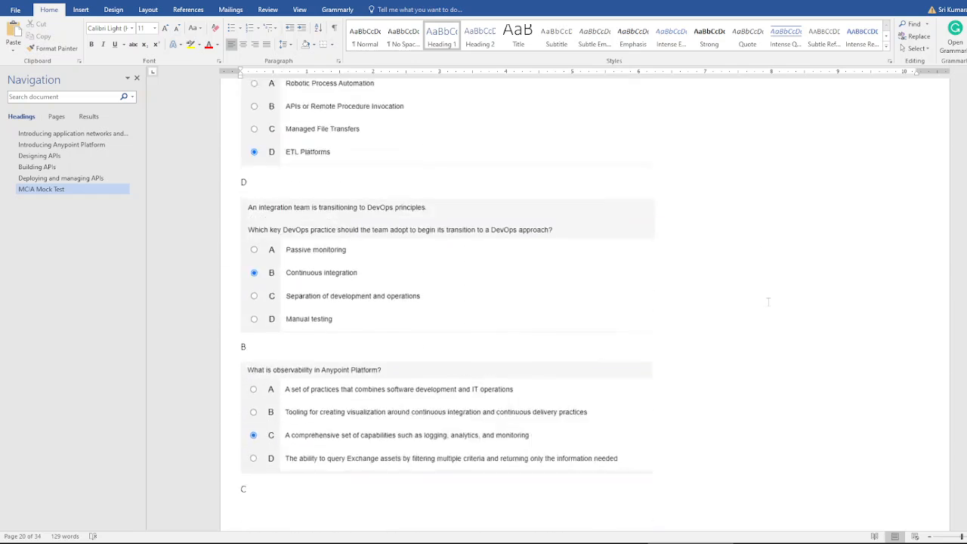
scroll("down", 3)
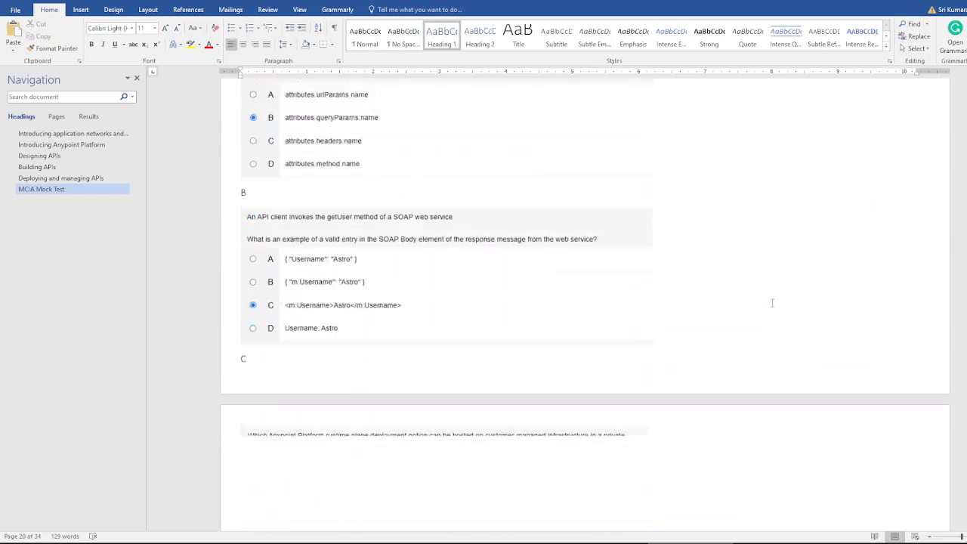
scroll("down", 3)
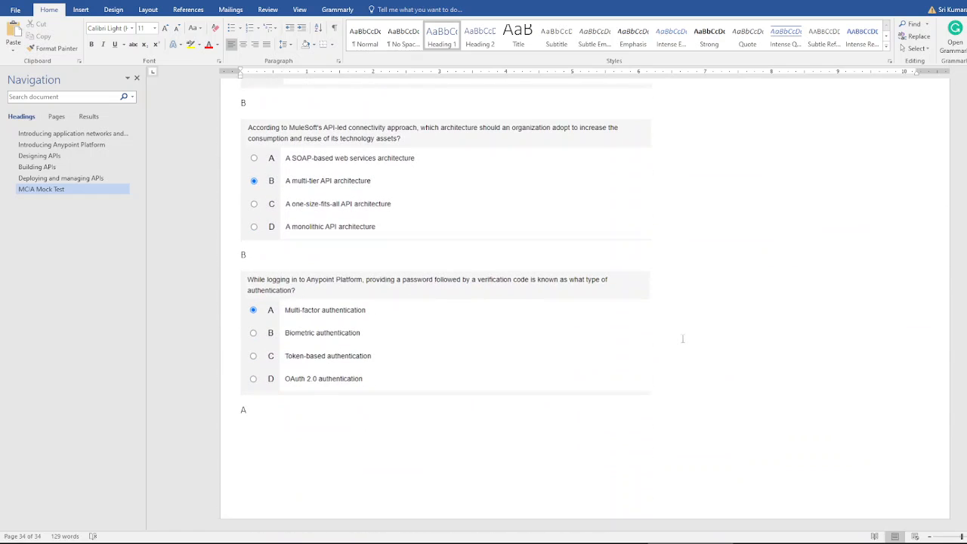